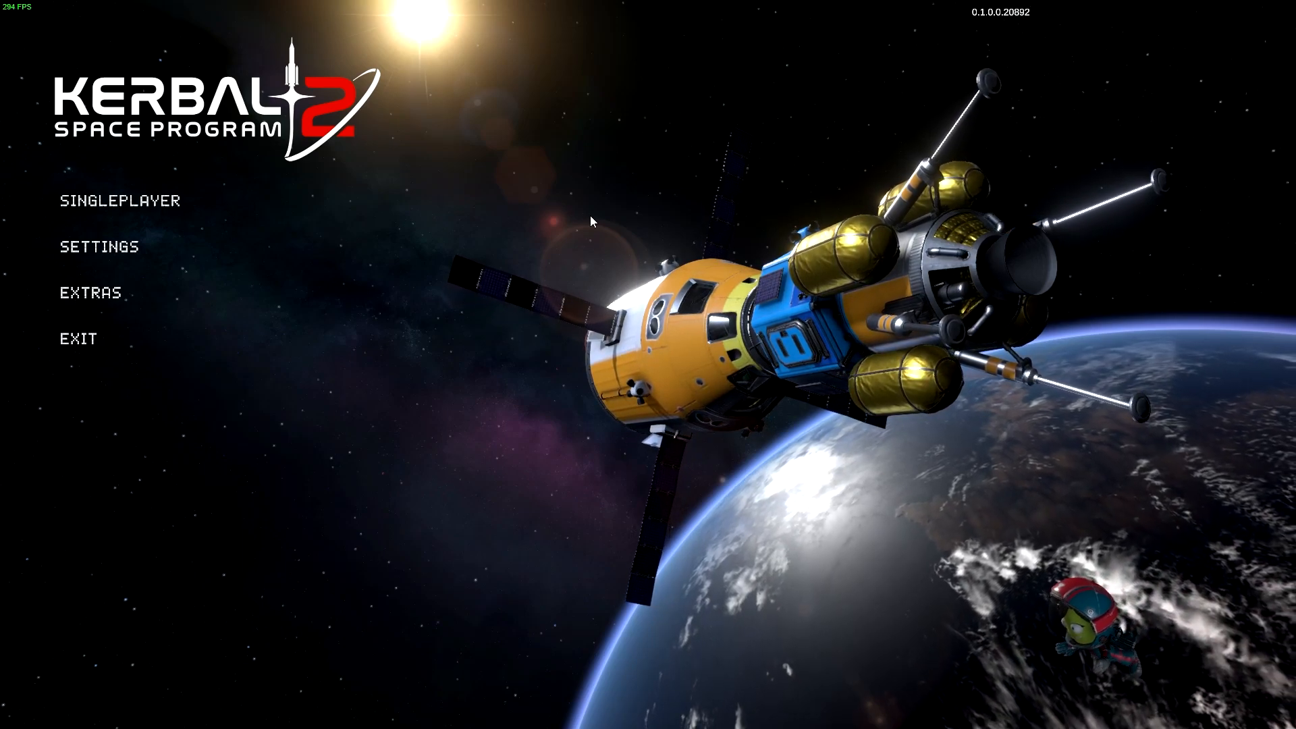
{"action": "mouse_move", "coordinate": [496, 5]}
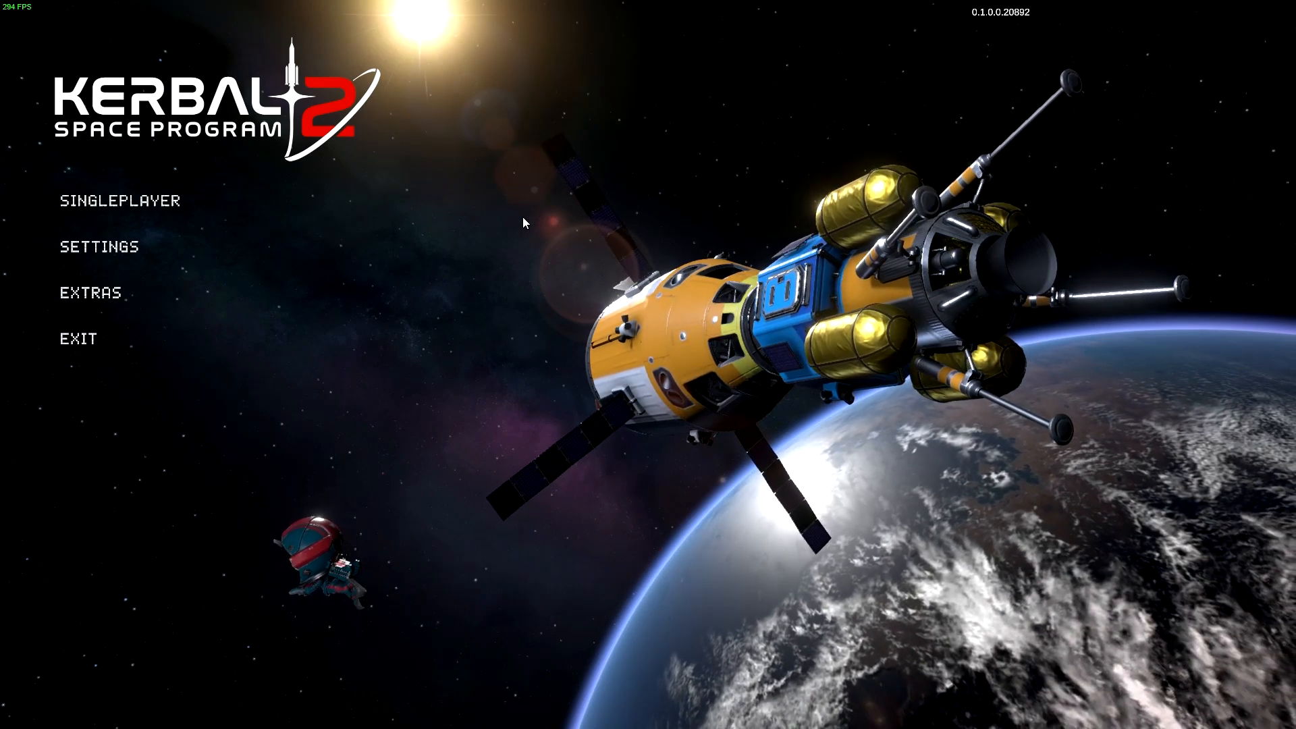
- Start a singleplayer game from the main menu and load into the KSC overview
{"action": "left_click", "coordinate": [119, 200]}
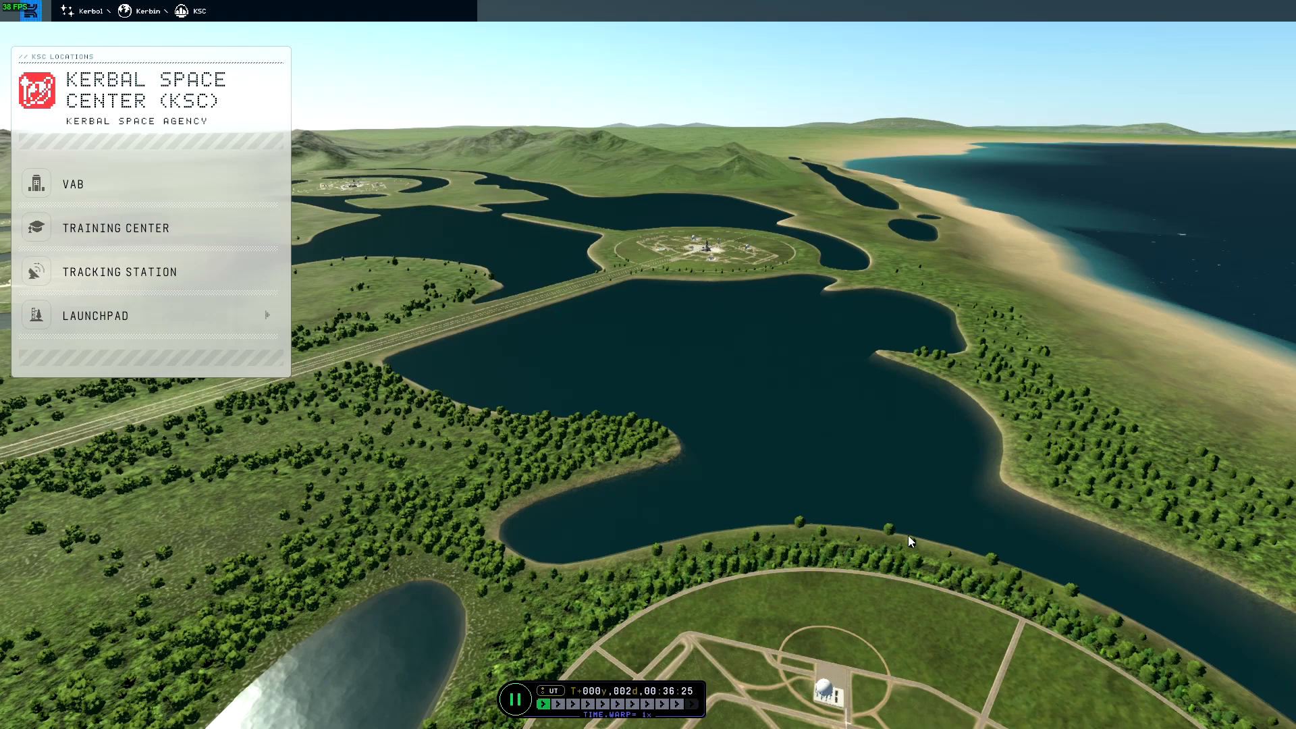
- Enter the Vehicle Assembly Building from the KSC Locations panel
{"action": "left_click", "coordinate": [73, 183]}
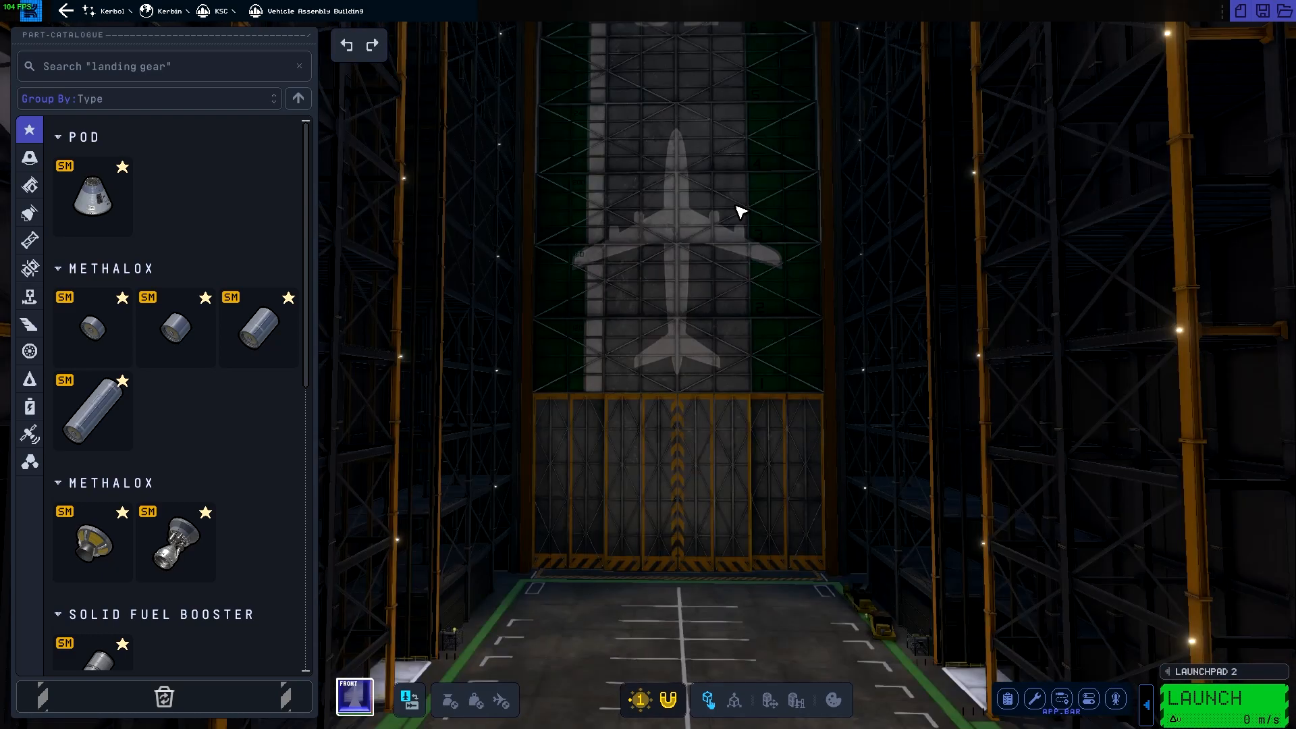
{"action": "mouse_move", "coordinate": [30, 158]}
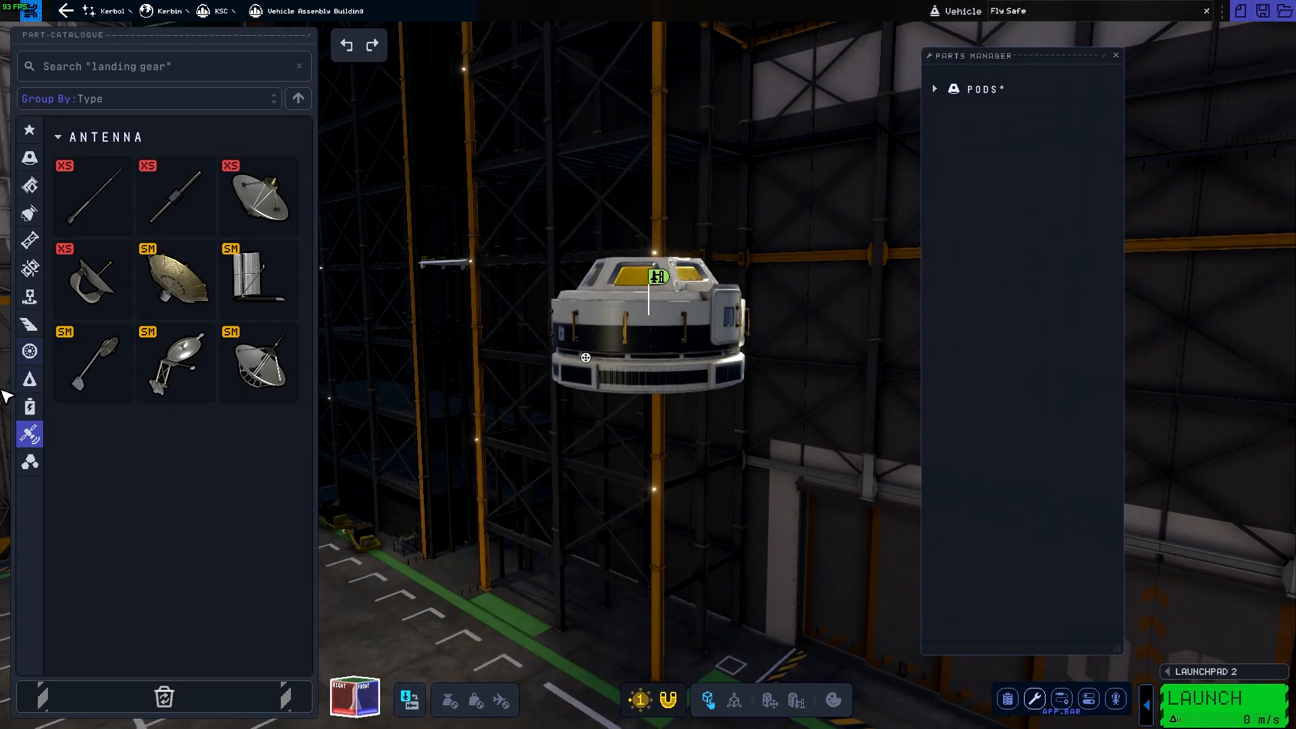
- Browse the Part Catalogue to the coupling and separation parts for the station hub
{"action": "left_click", "coordinate": [29, 324]}
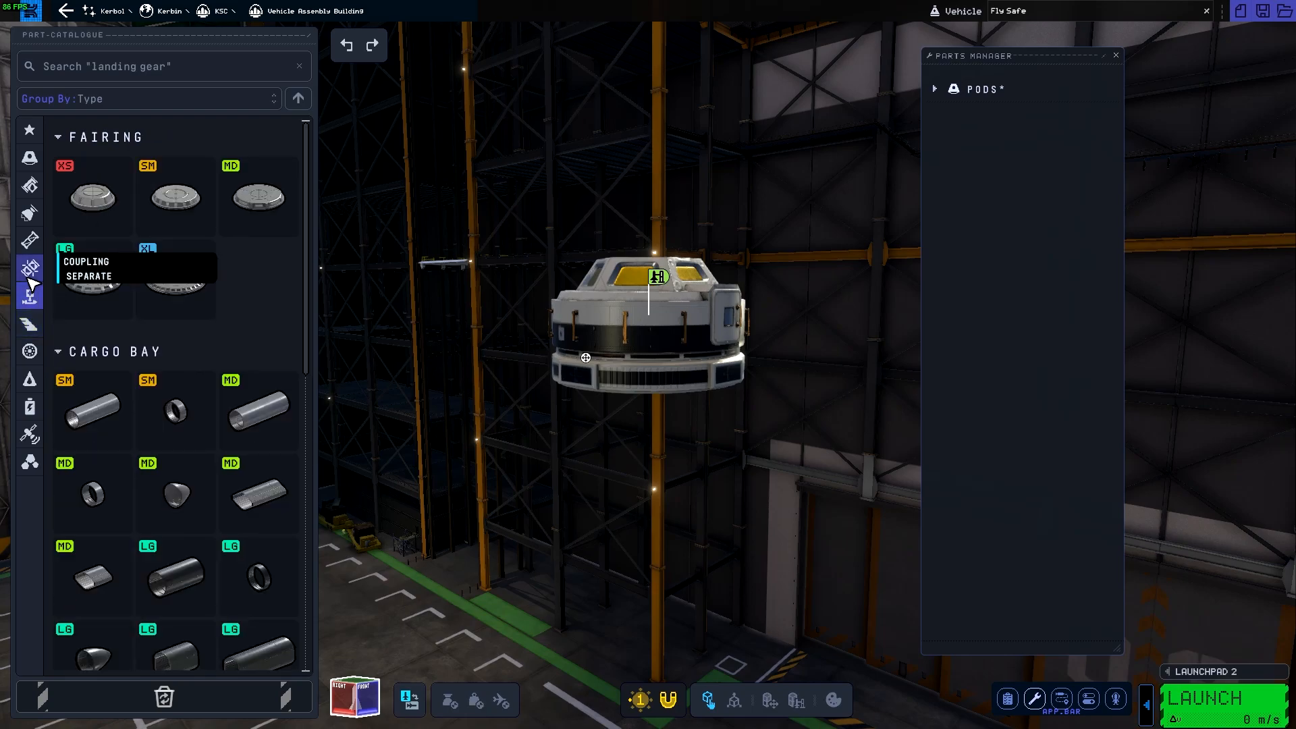
{"action": "left_click", "coordinate": [28, 240]}
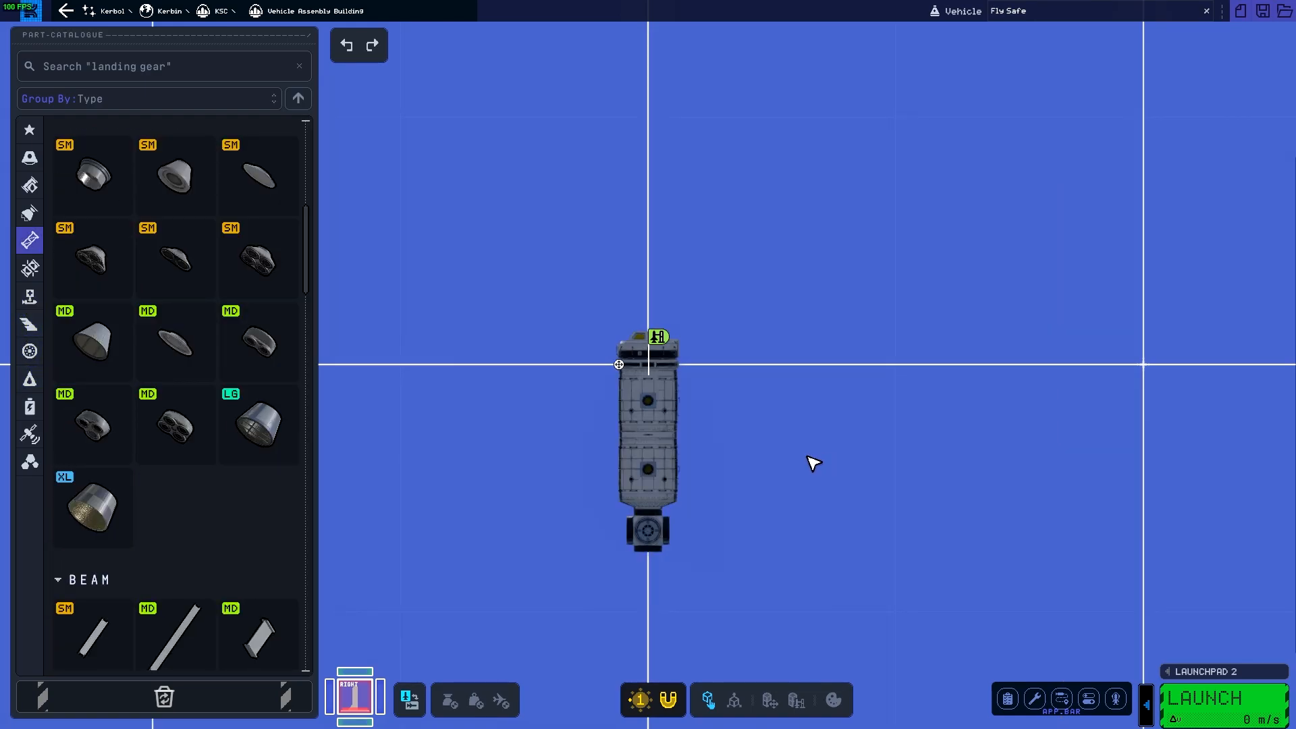
{"action": "mouse_move", "coordinate": [327, 398]}
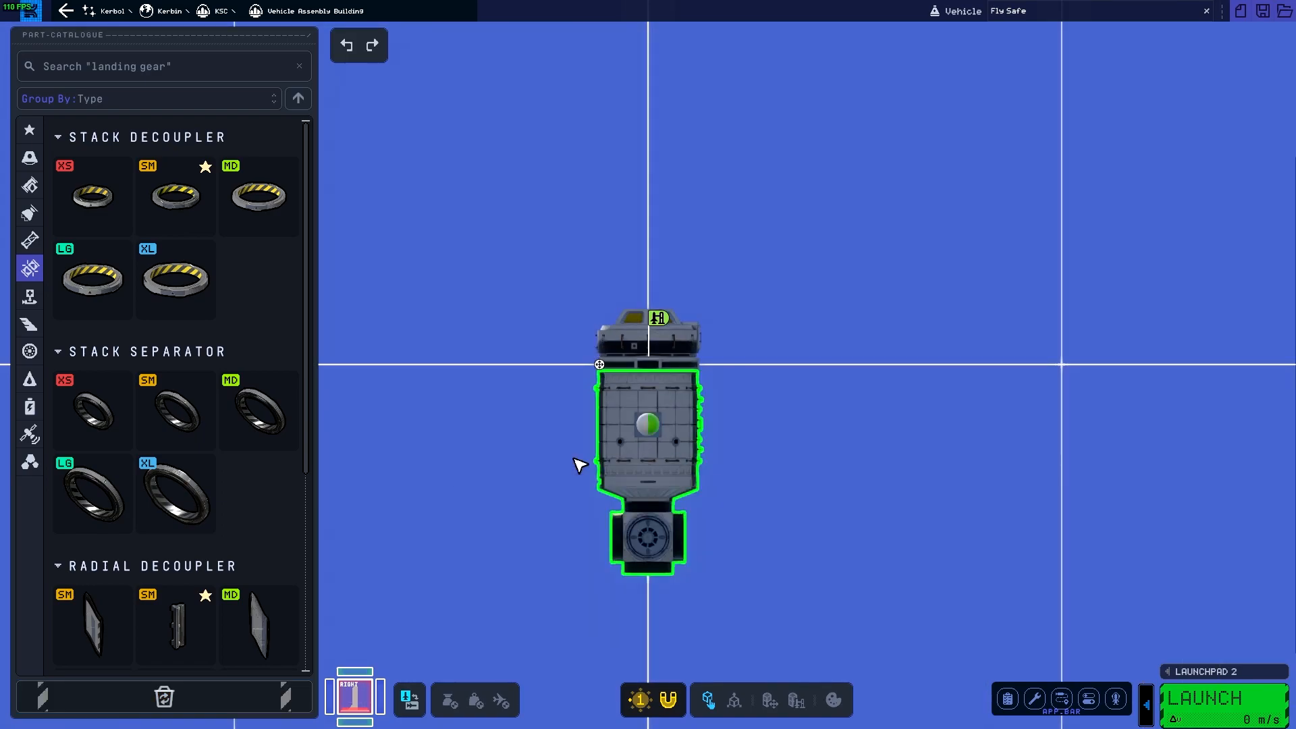
- Return to the 3D hangar view and attach a docking port below the hub
{"action": "left_click", "coordinate": [257, 321]}
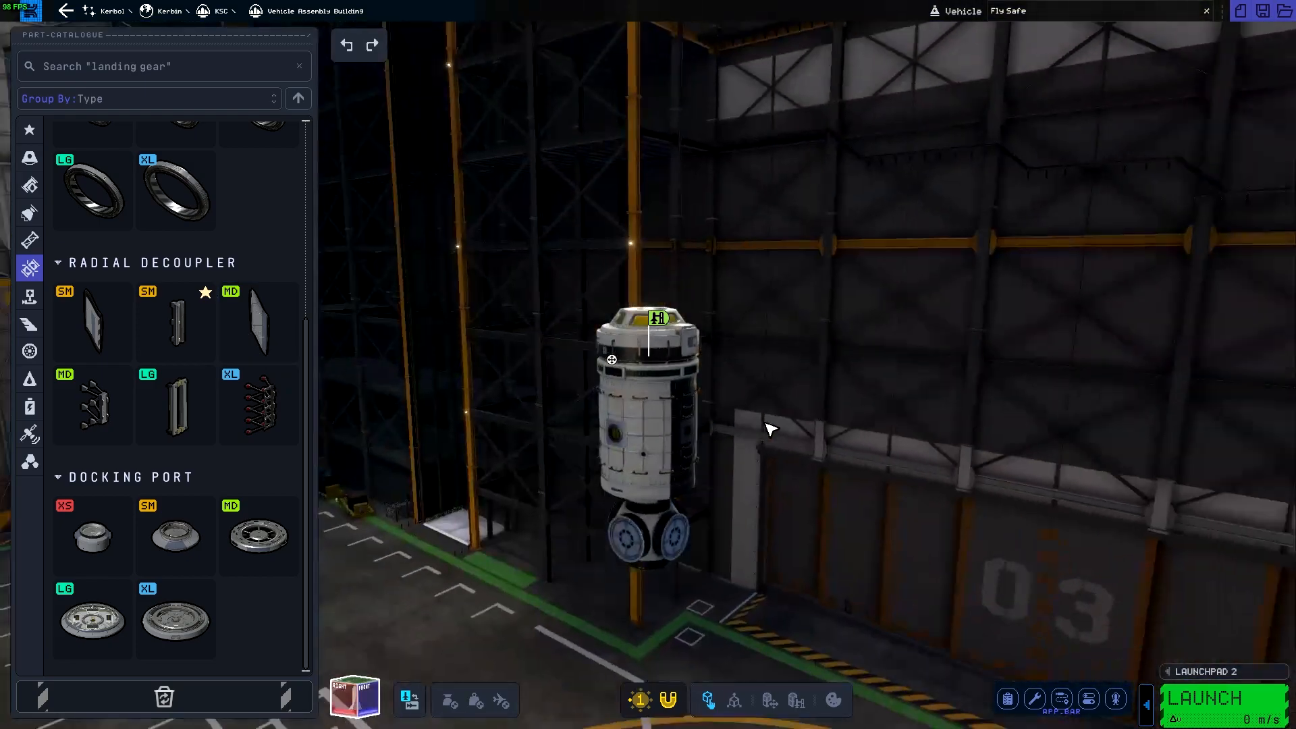
{"action": "left_click_drag", "start_coordinate": [768, 428], "coordinate": [884, 281]}
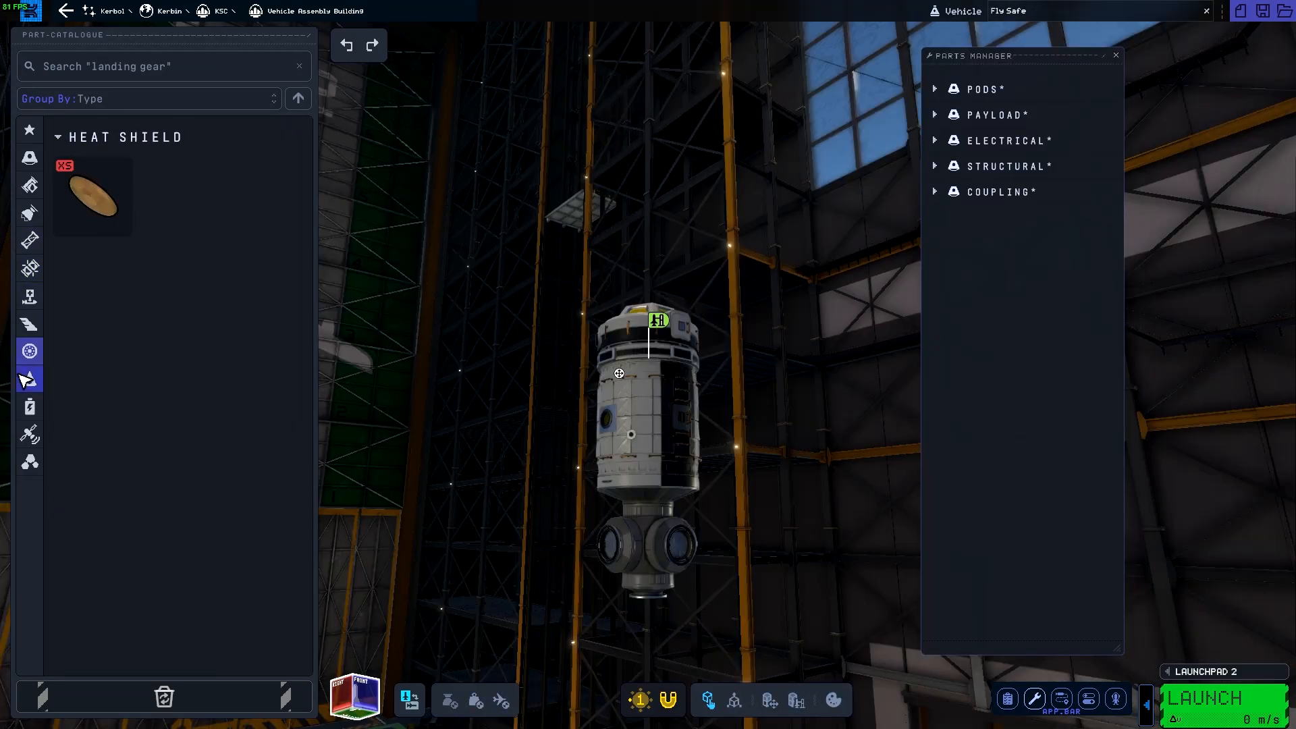
- Place the OX-10C solar array on the core's sides and set its panels to extended
{"action": "left_click", "coordinate": [29, 406]}
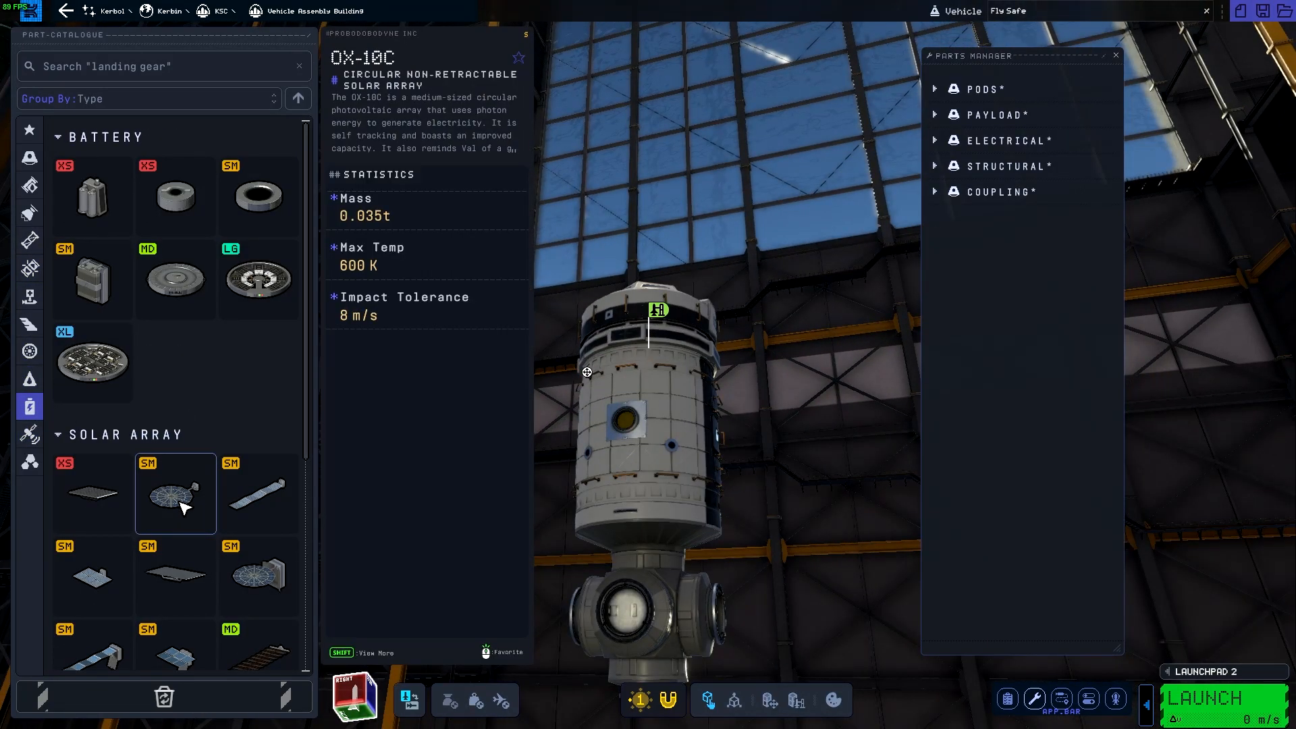
{"action": "scroll", "scroll_direction": "down", "scroll_amount": 3}
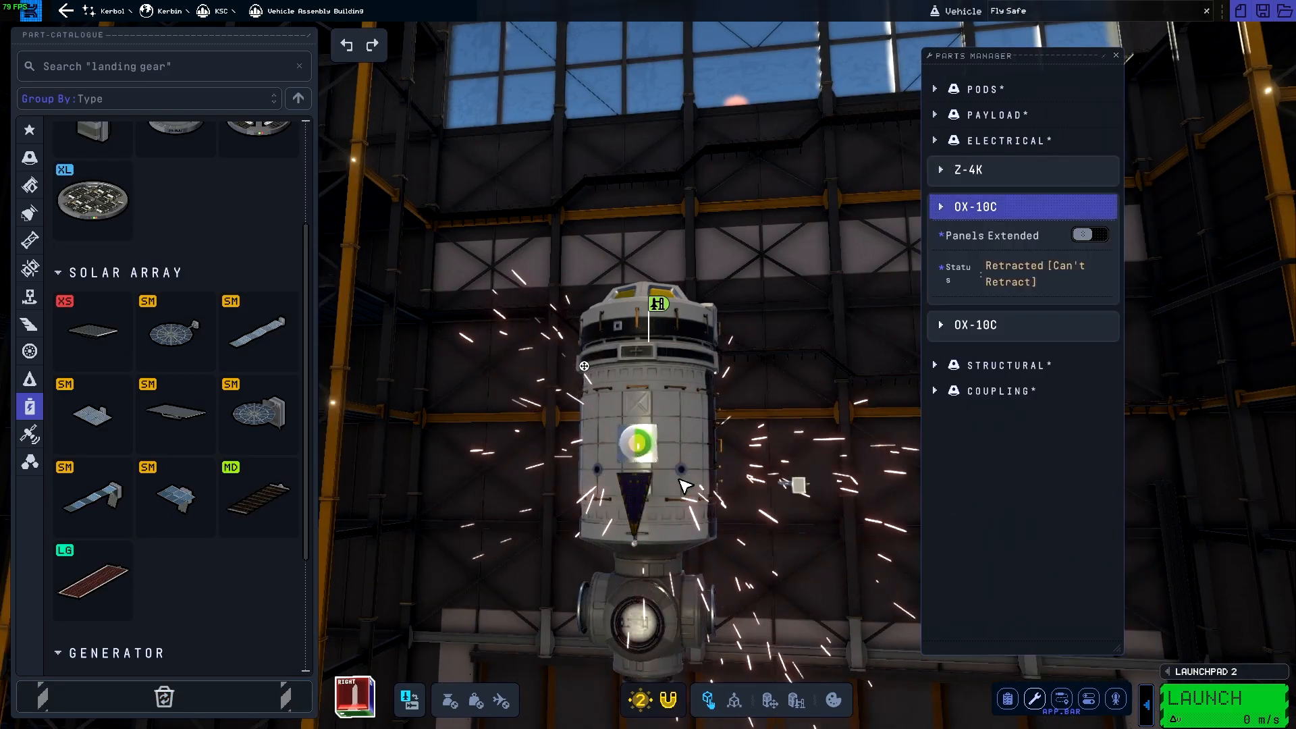
{"action": "left_click", "coordinate": [1089, 235]}
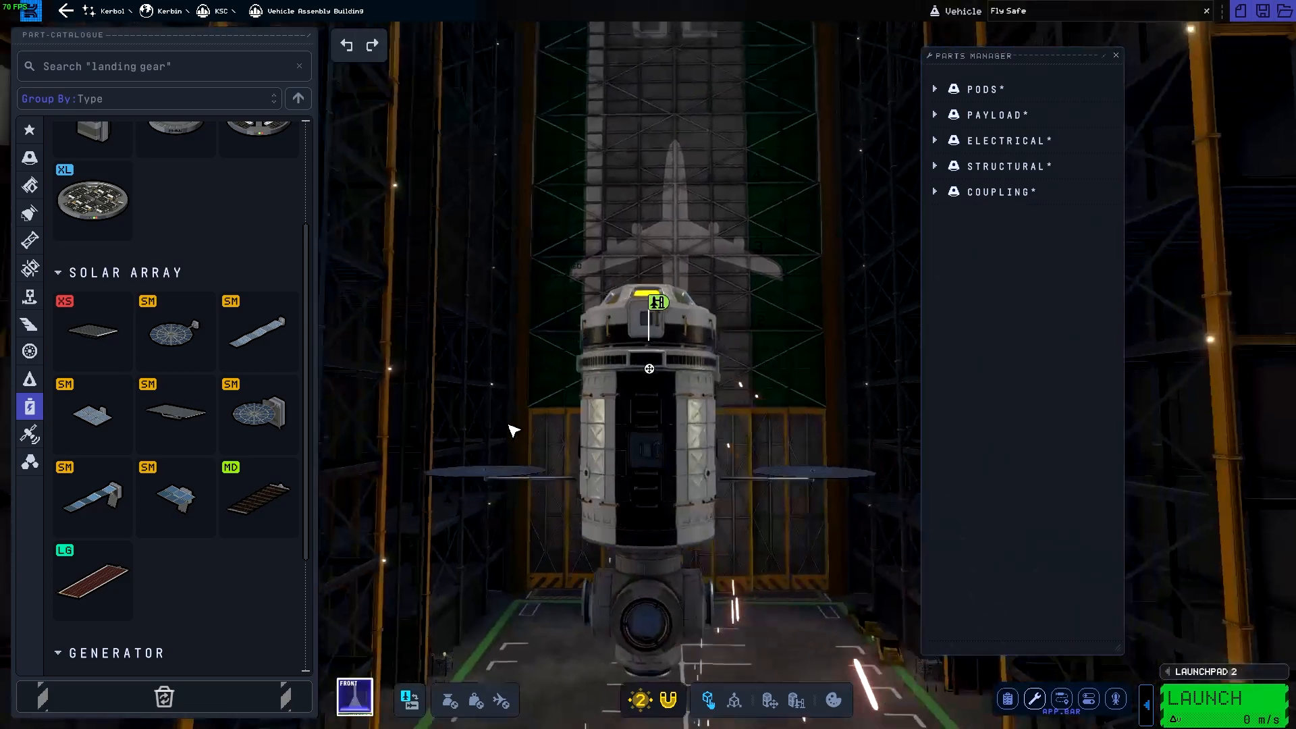
{"action": "left_click", "coordinate": [1090, 235]}
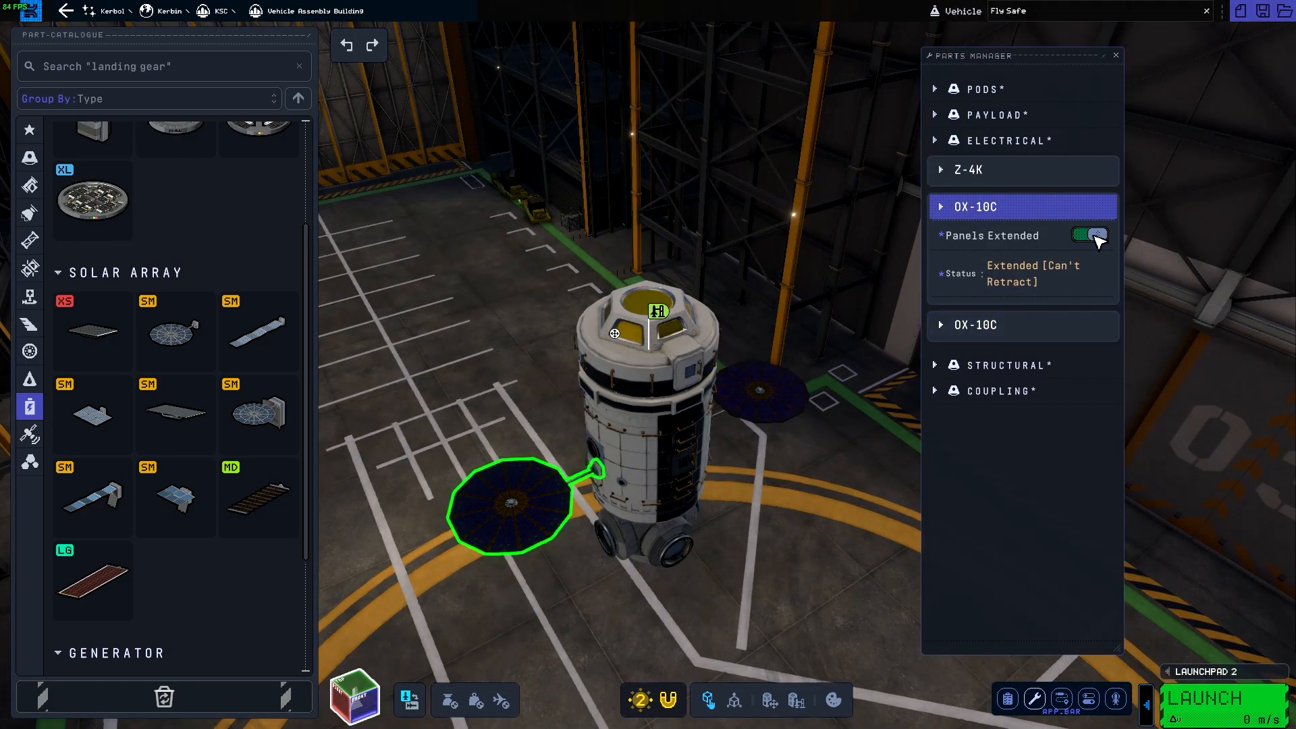
{"action": "left_click", "coordinate": [1089, 235]}
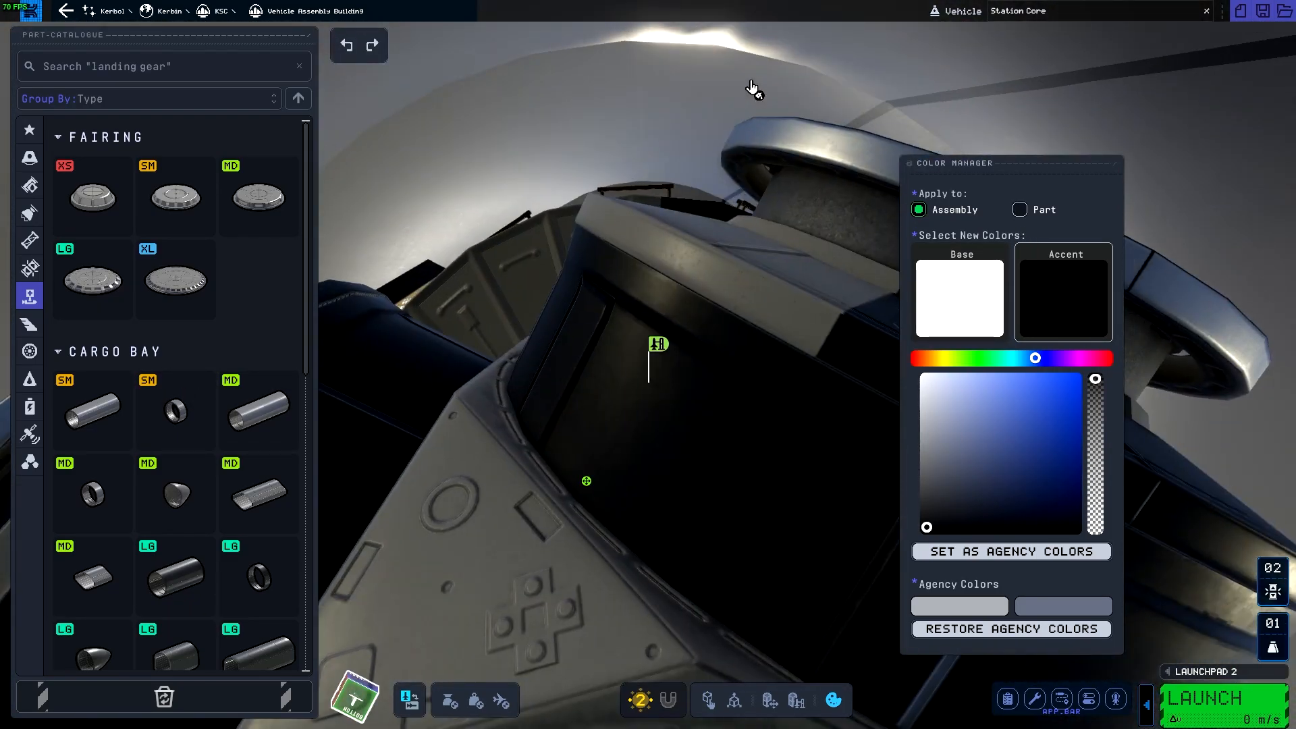
- Close the Color Manager before picking the fairing for the core
{"action": "left_click", "coordinate": [1021, 209]}
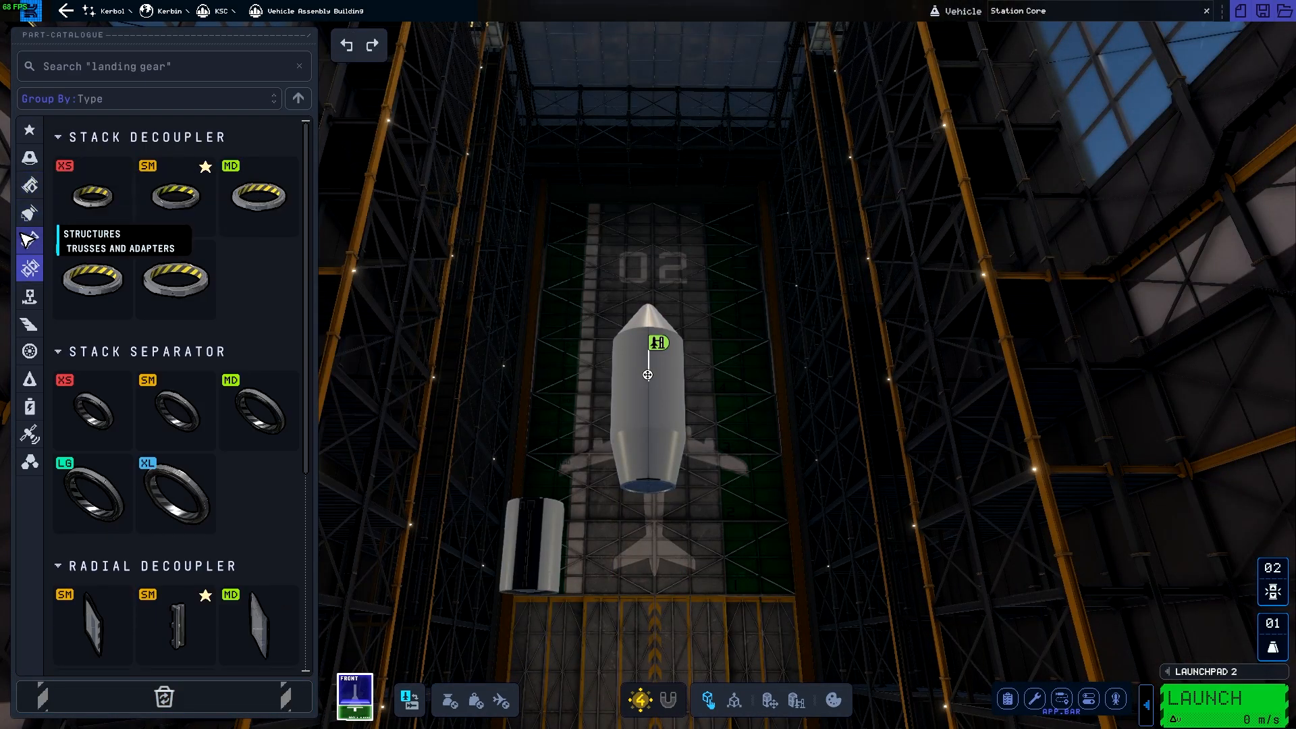
- Place VR-N1ER RCS thrusters on the vessel and adjust the fins' control surface span
{"action": "left_click", "coordinate": [28, 351]}
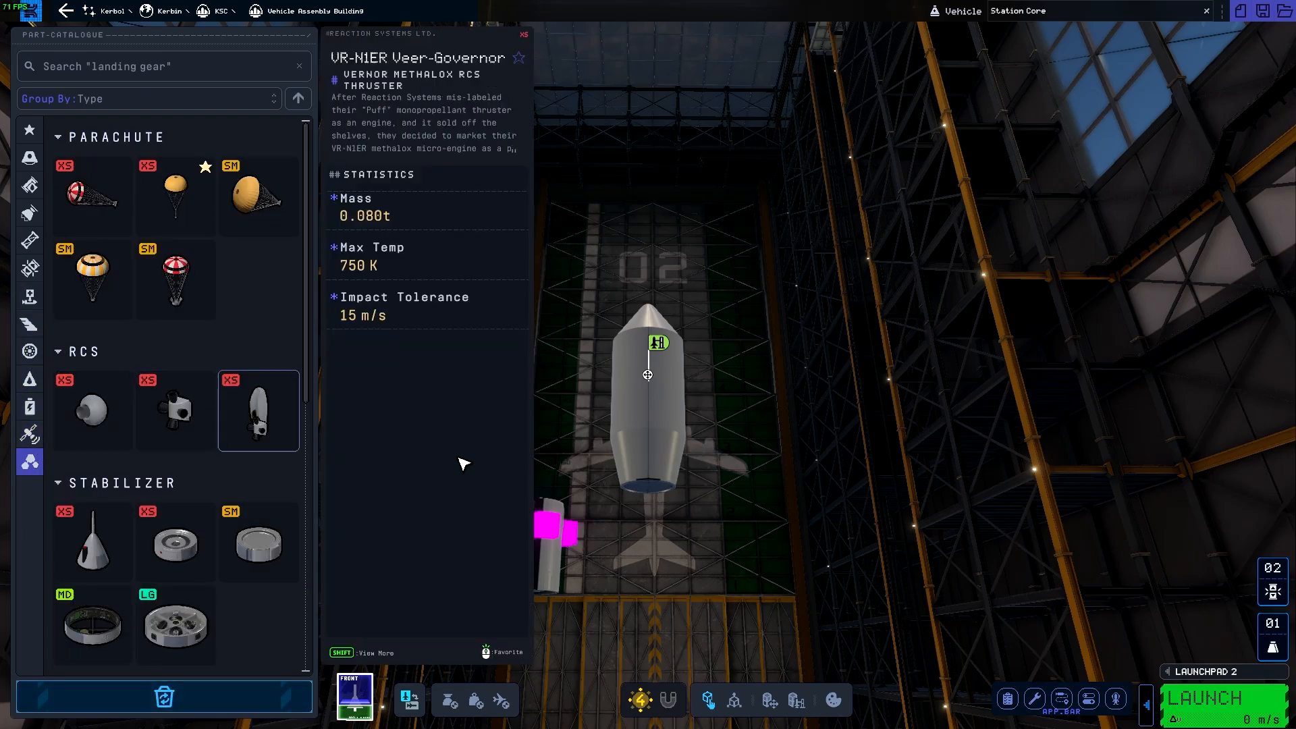
{"action": "left_click", "coordinate": [92, 625]}
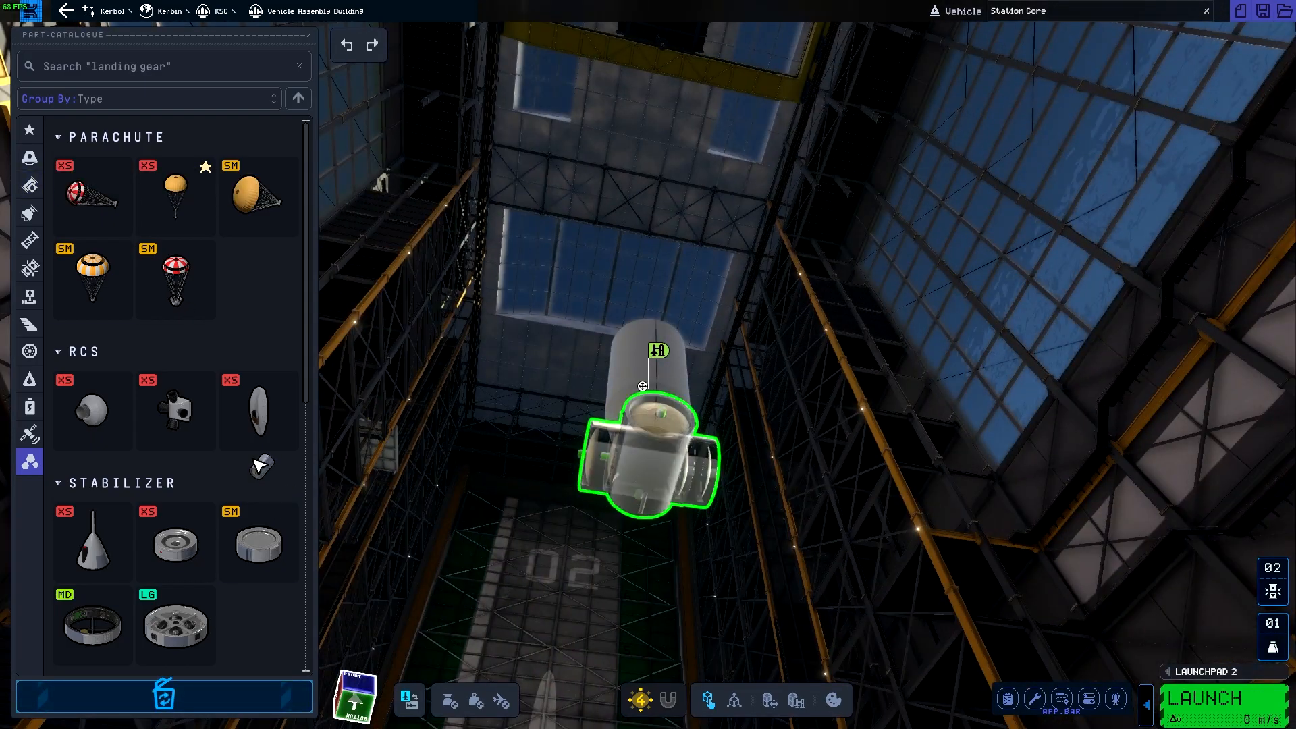
{"action": "left_click", "coordinate": [28, 213]}
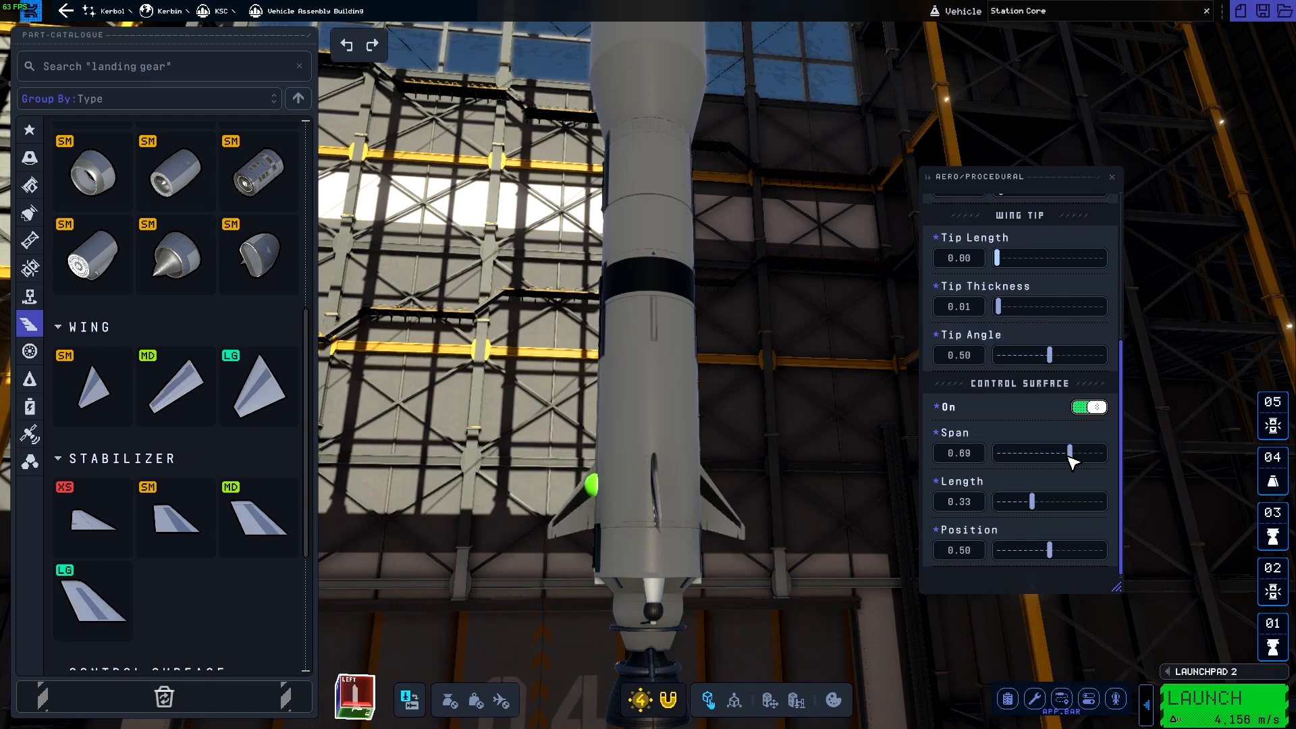
{"action": "left_click_drag", "start_coordinate": [1073, 453], "coordinate": [1087, 453]}
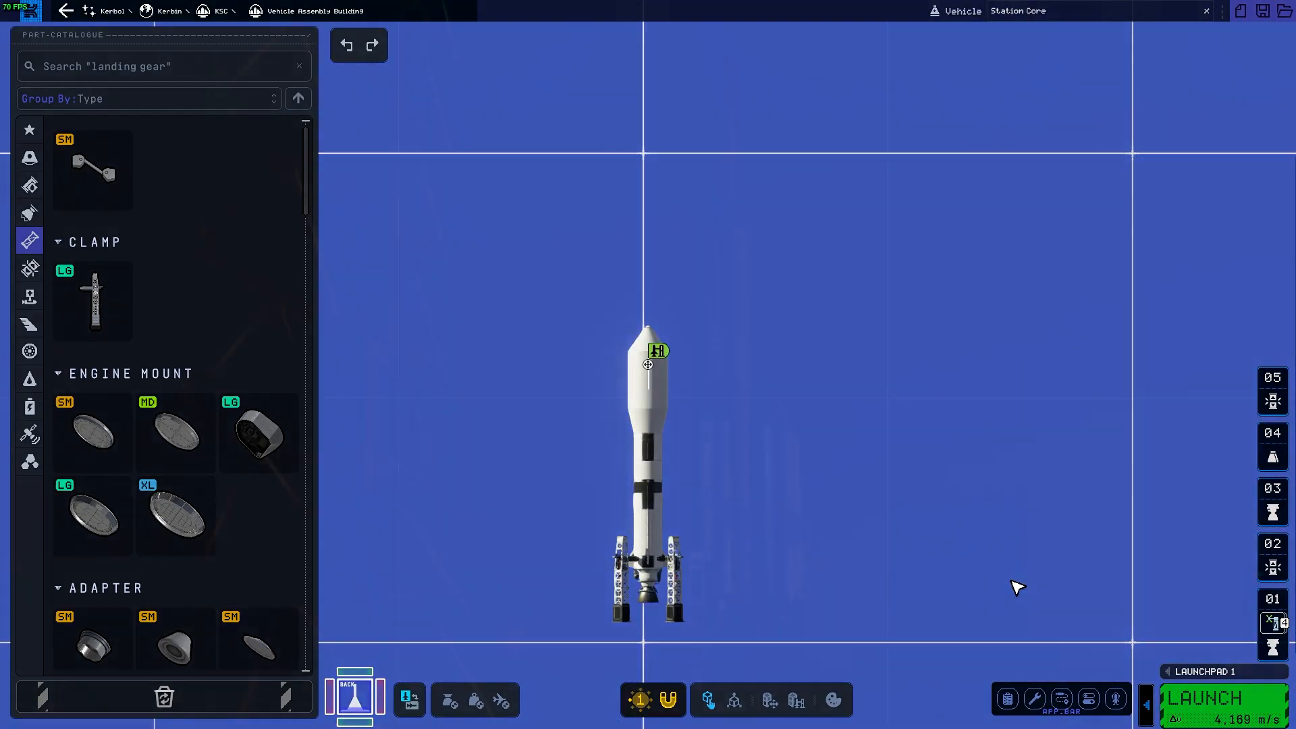
- Send Station Core to the launchpad, launch without the countdown and stage during ascent
{"action": "left_click", "coordinate": [1201, 697]}
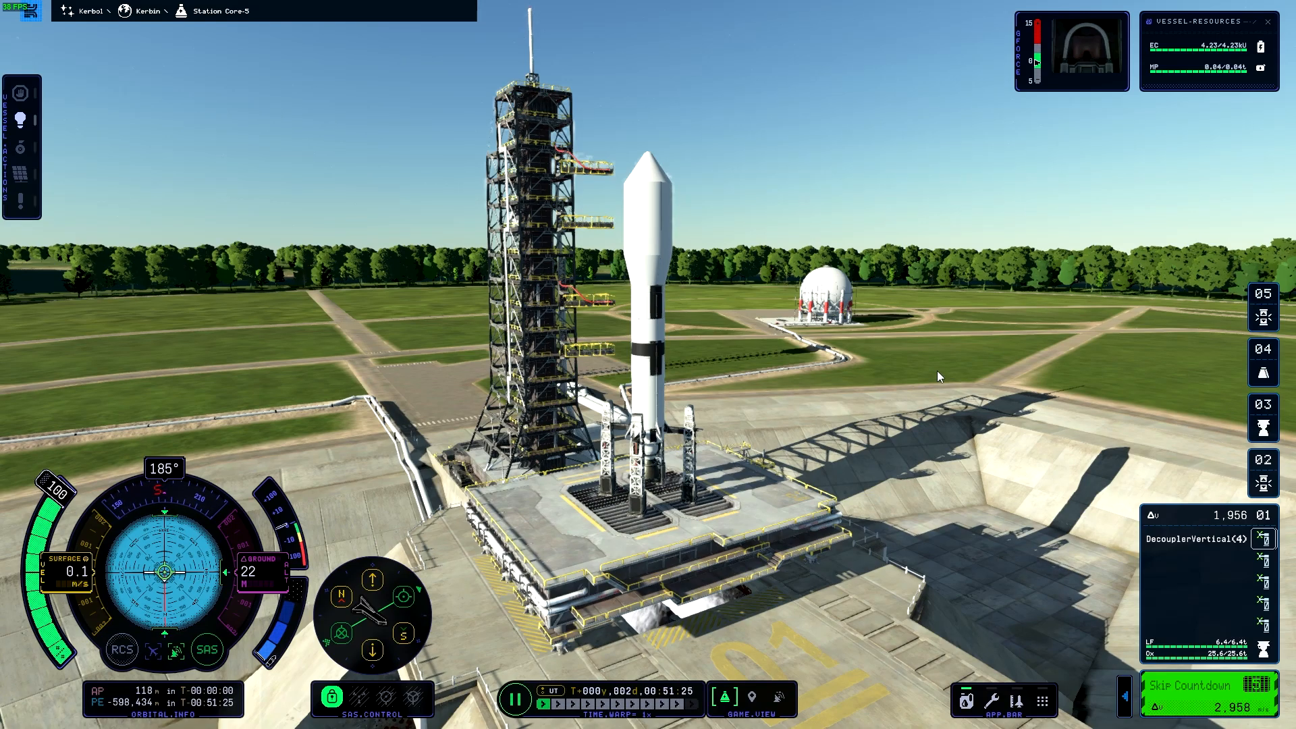
{"action": "left_click", "coordinate": [1191, 692]}
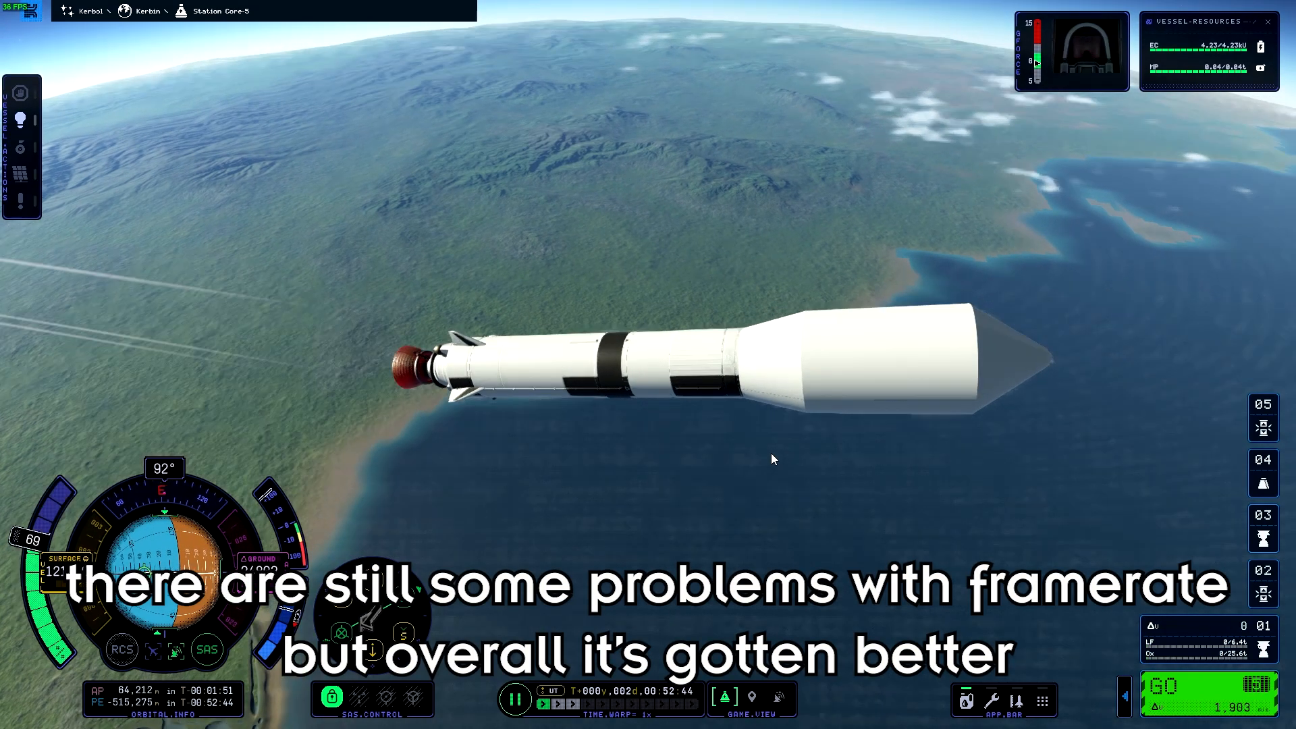
{"action": "key", "text": "space"}
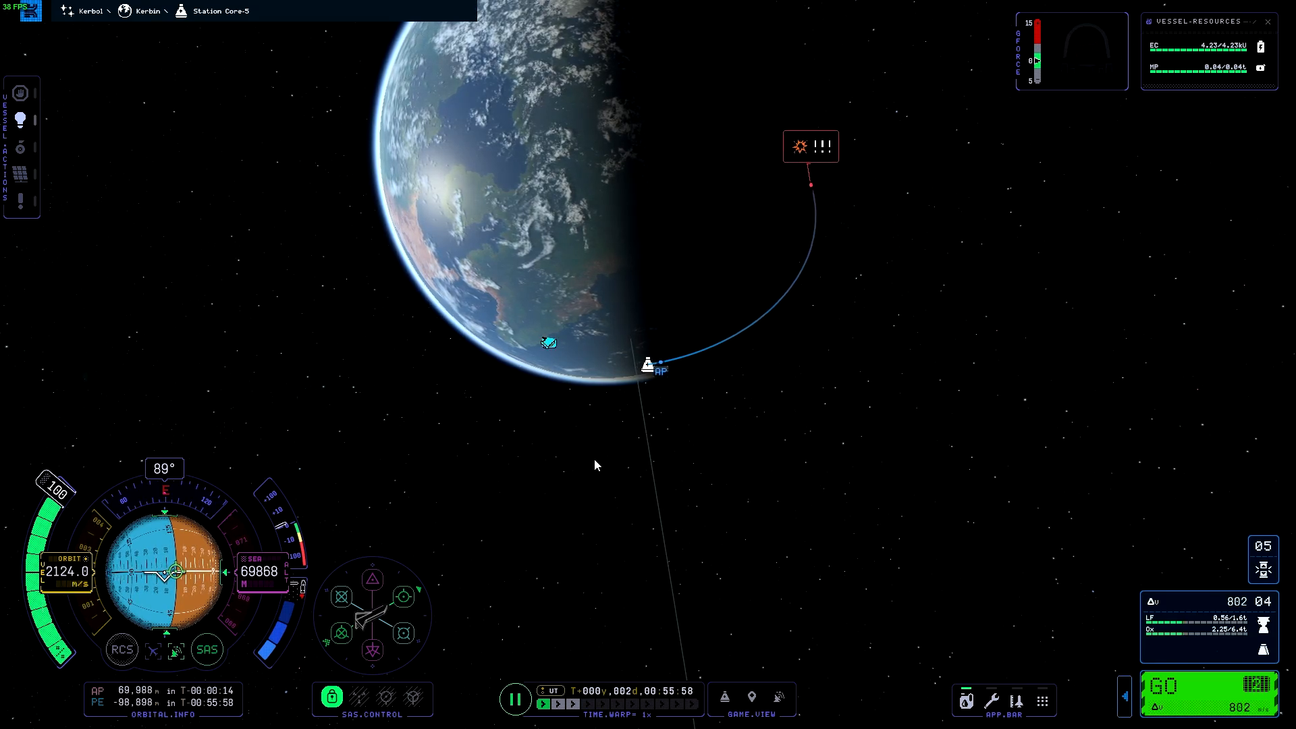
- Hold Station Core prograde and burn at apoapsis to circularise near 100 km
{"action": "left_click", "coordinate": [560, 704]}
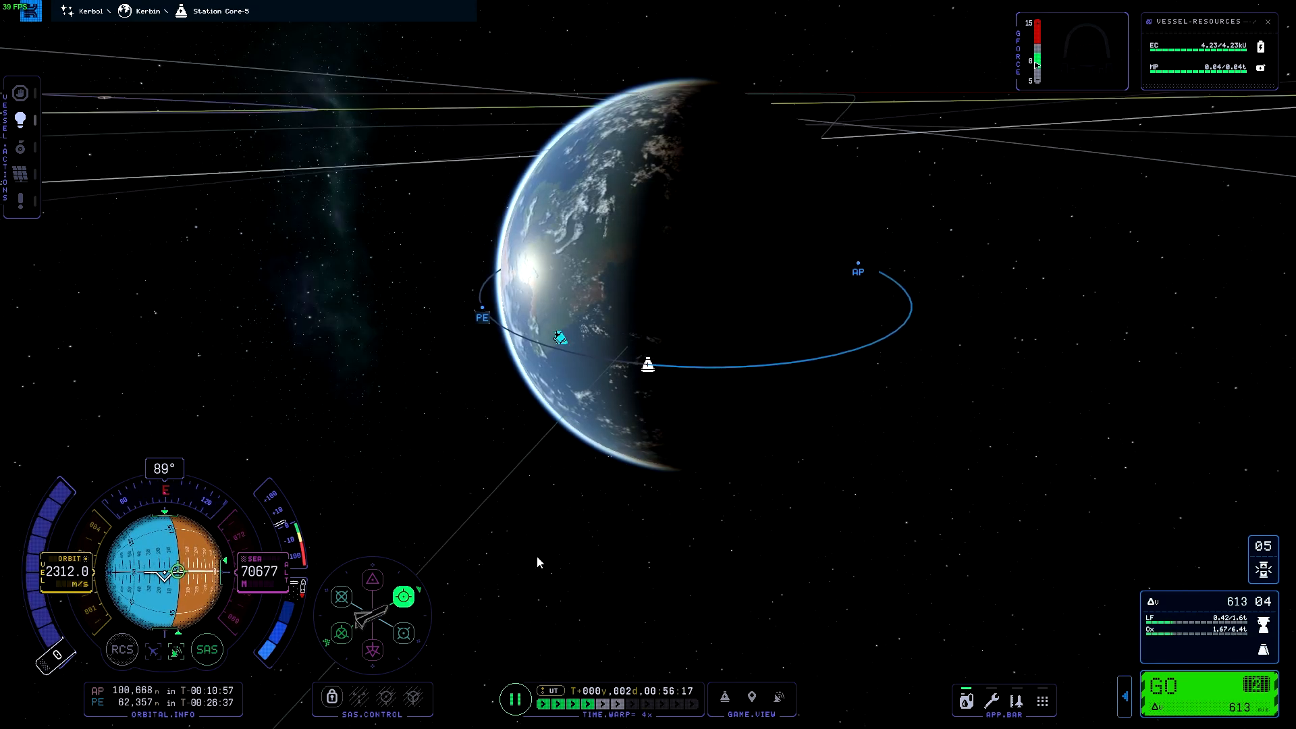
{"action": "left_click", "coordinate": [573, 703]}
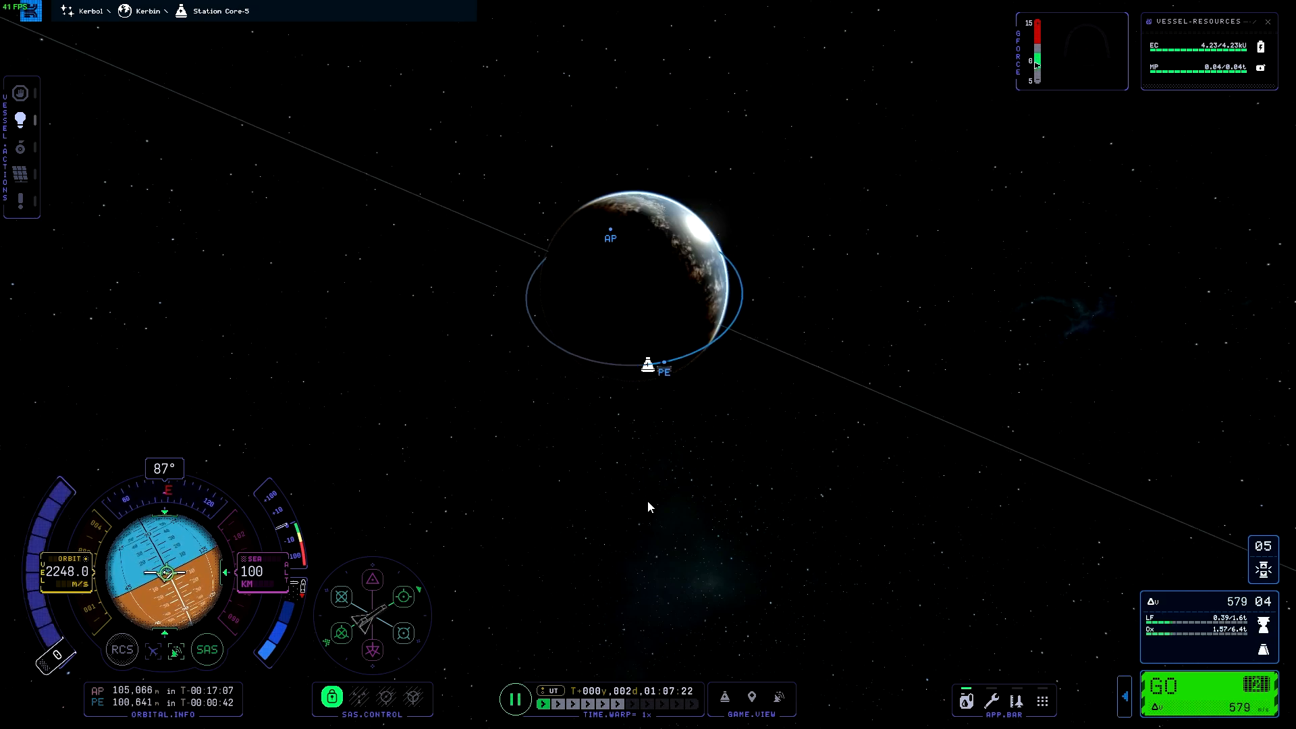
{"action": "left_click", "coordinate": [609, 238]}
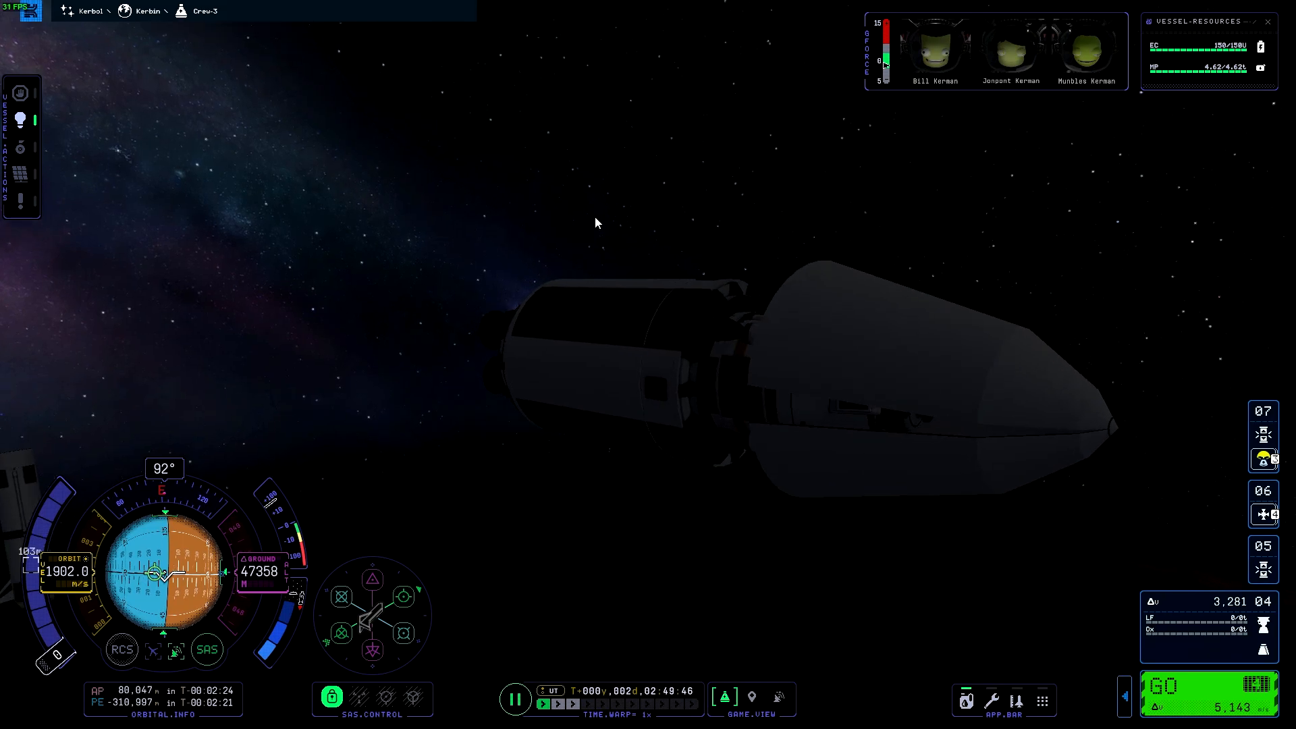
- Point Crew-3 prograde and throttle up to raise its orbit toward the station
{"action": "left_click", "coordinate": [574, 704]}
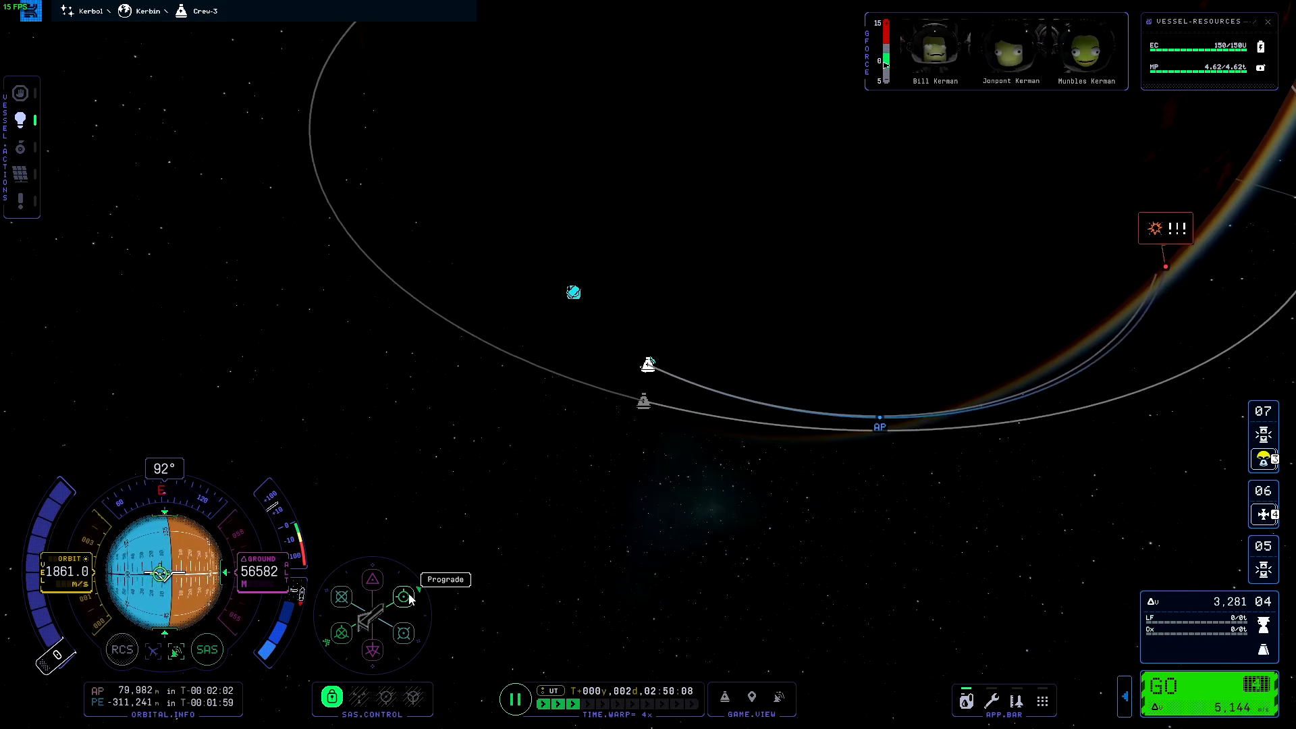
{"action": "left_click", "coordinate": [646, 362]}
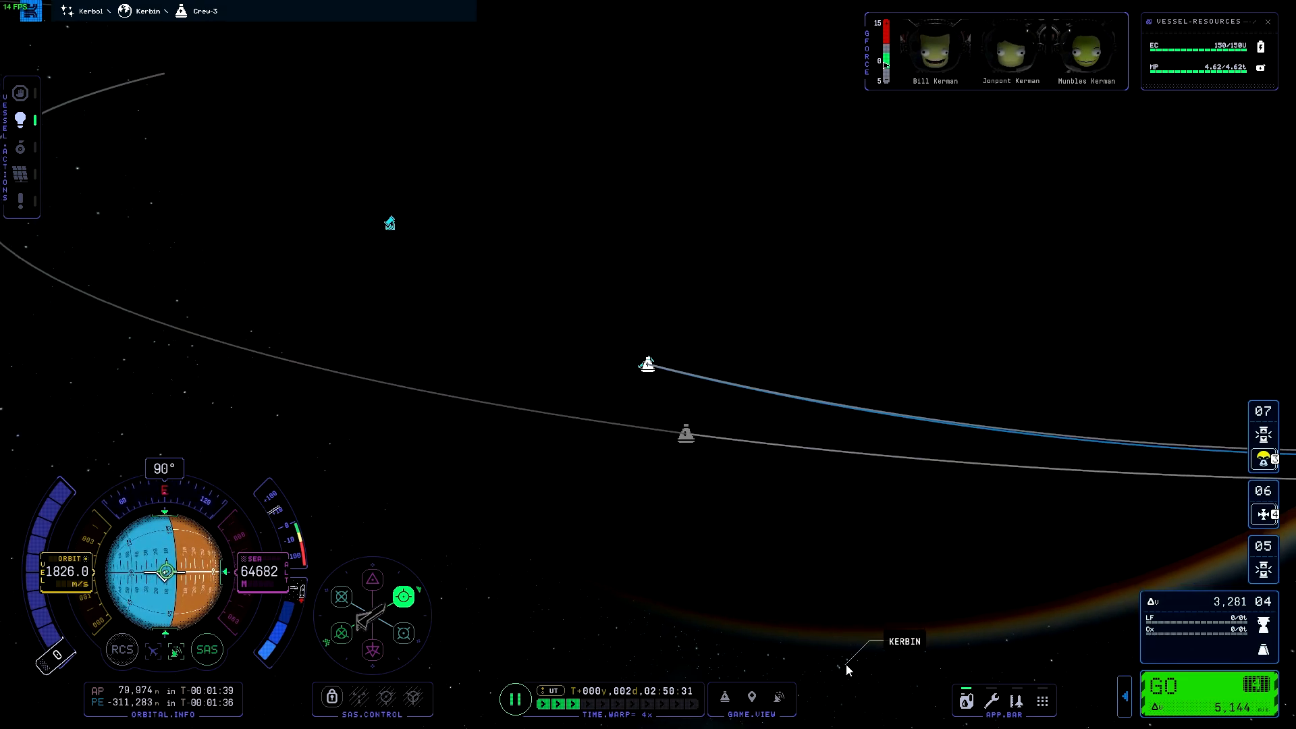
{"action": "left_click", "coordinate": [904, 639]}
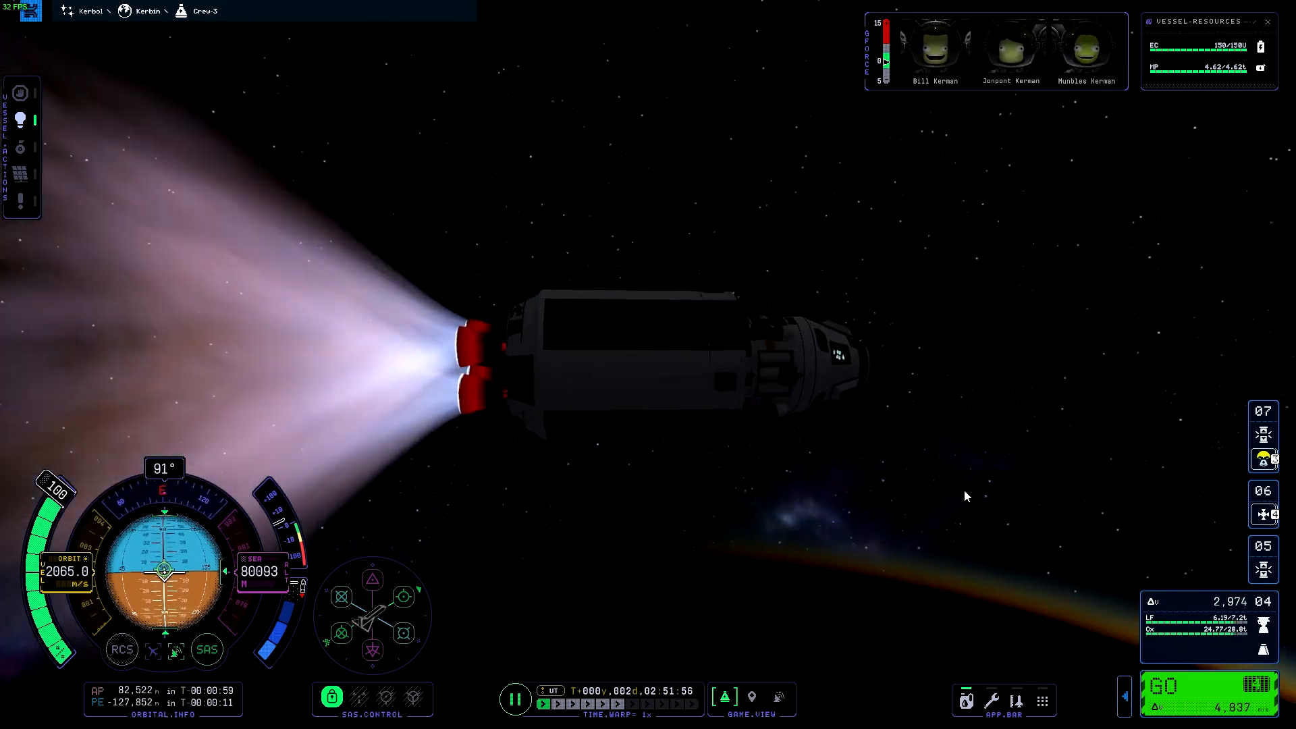
{"action": "mouse_move", "coordinate": [485, 587]}
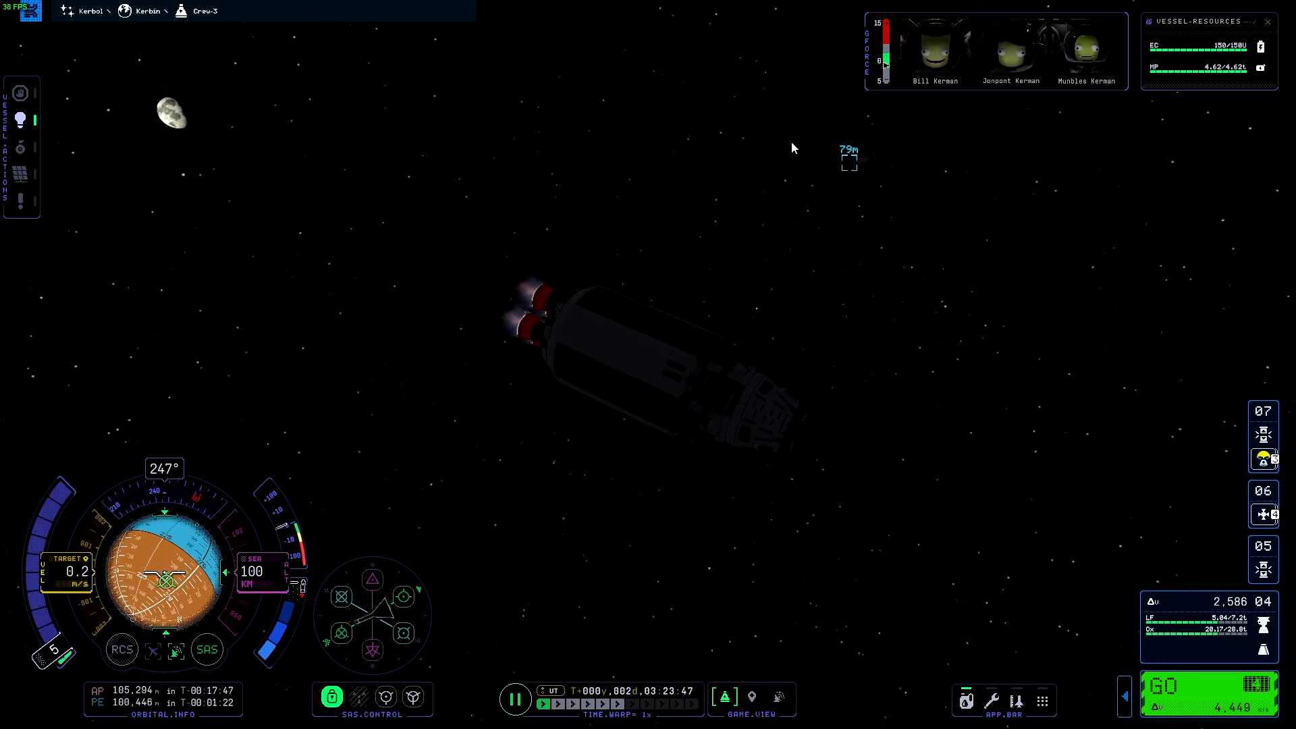
- Pause the game once Crew-3 holds station about 80 m from Station Core
{"action": "key", "text": "Escape"}
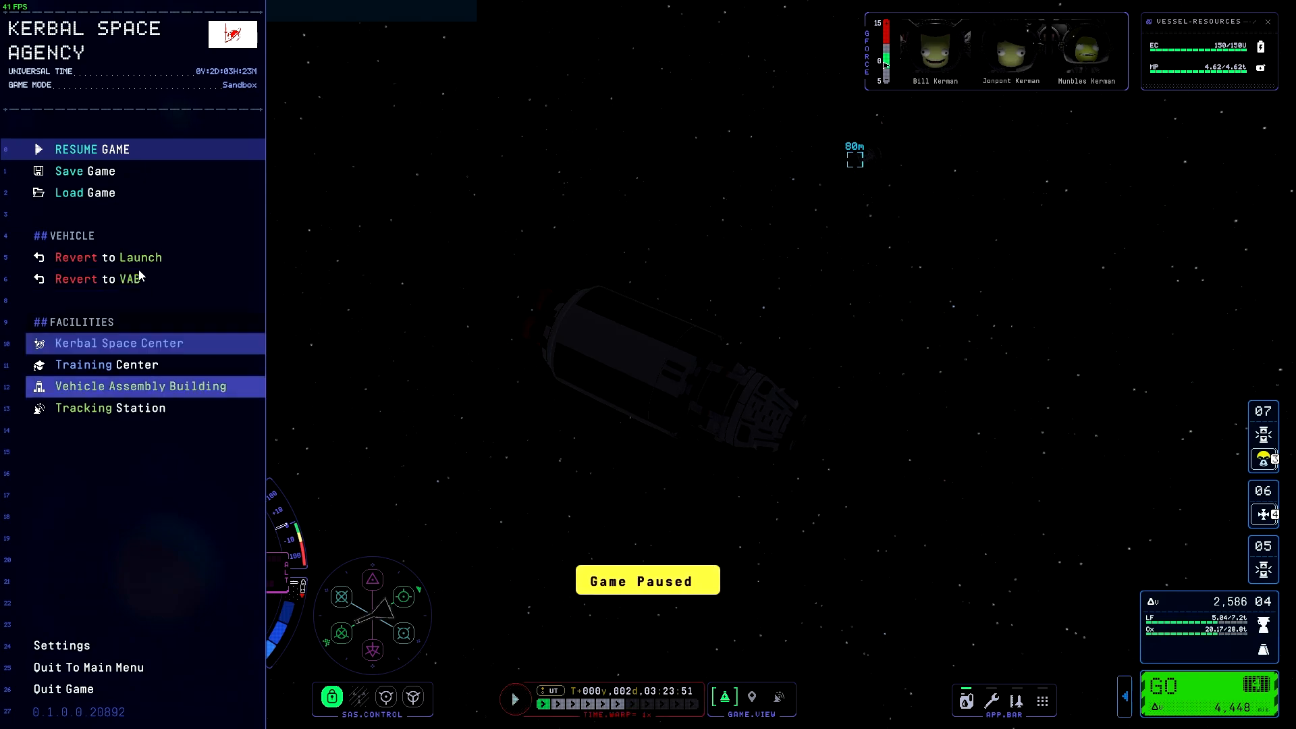
- Resume flight, shed Crew-3's spent engine stage and dock the capsule to Station Core
{"action": "left_click", "coordinate": [83, 170]}
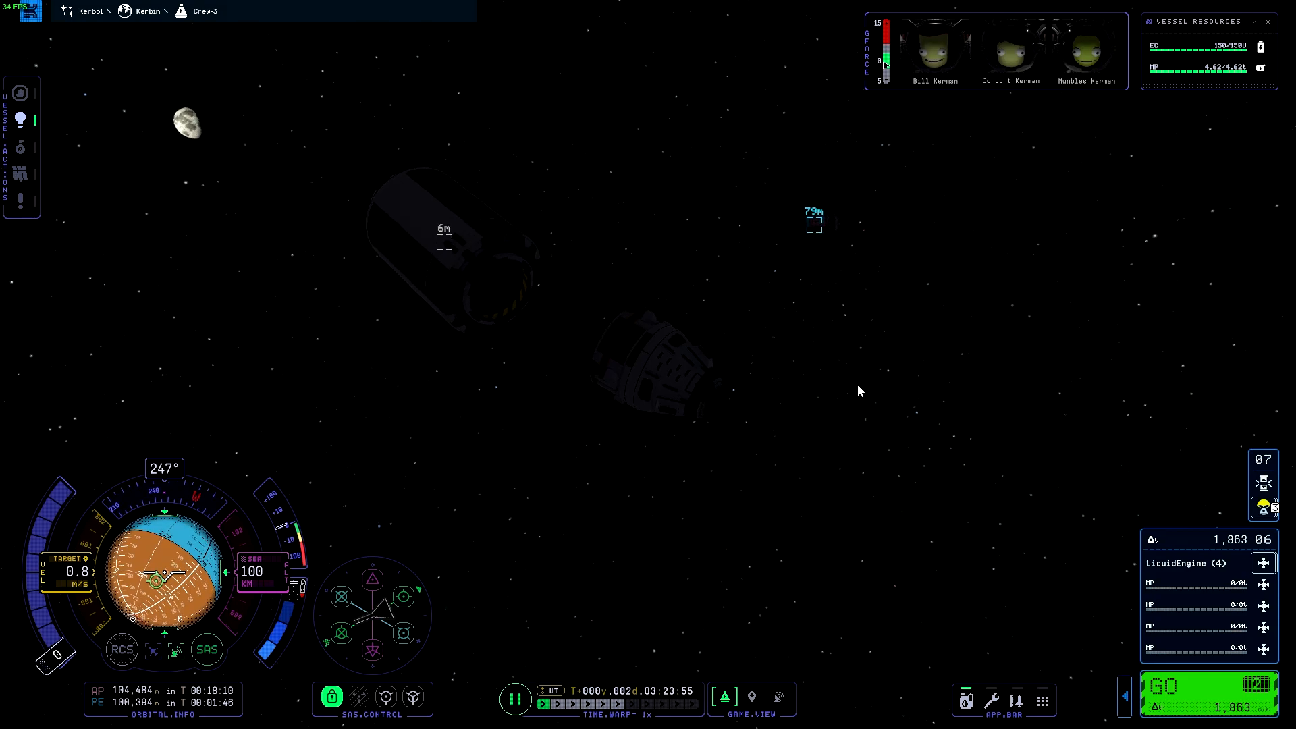
{"action": "left_click", "coordinate": [340, 632]}
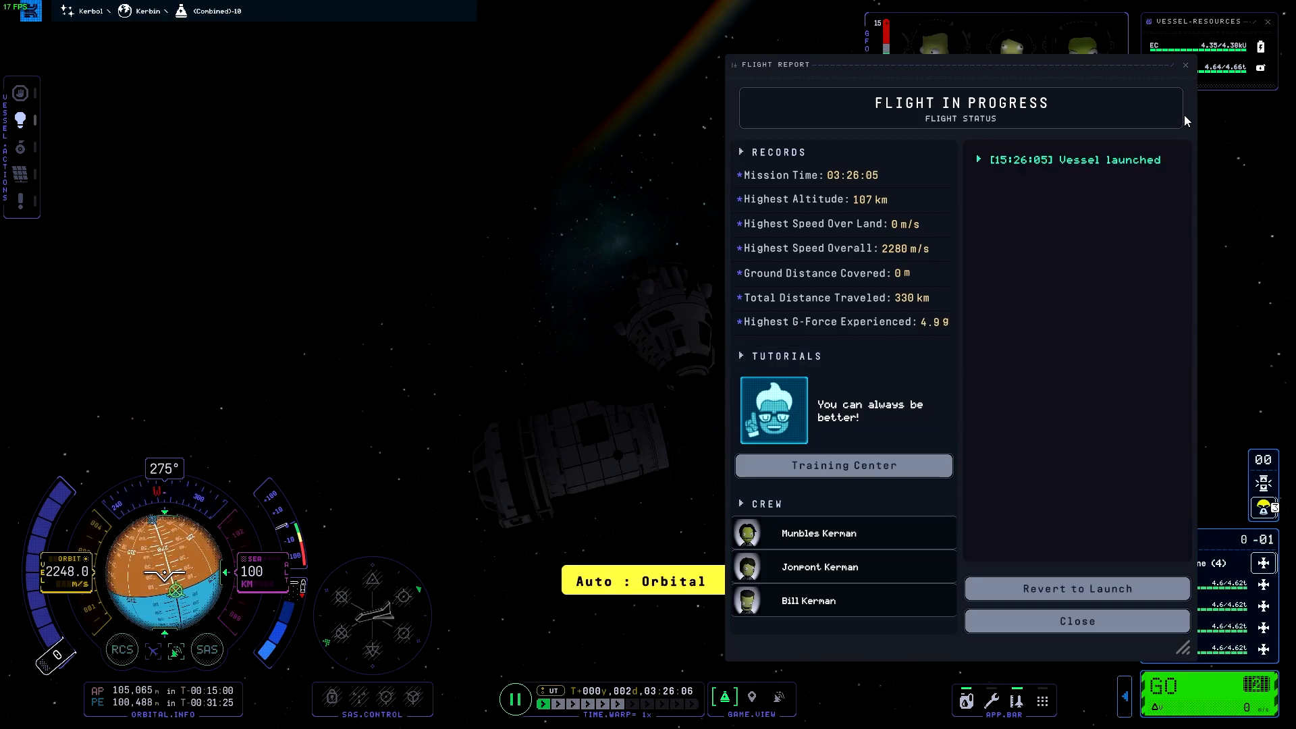
- Dismiss the Flight Report, transfer a kerbal into the station module and unpause
{"action": "left_click", "coordinate": [1076, 621]}
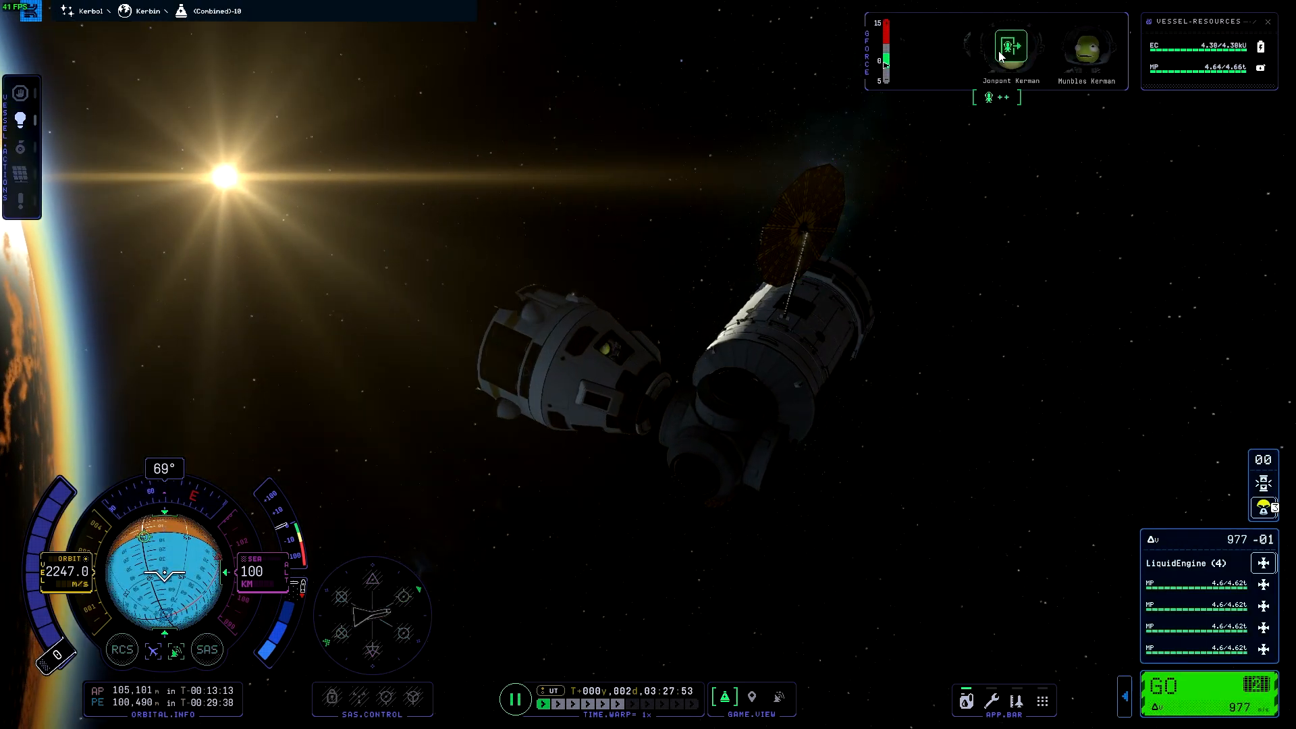
{"action": "left_click", "coordinate": [1009, 46]}
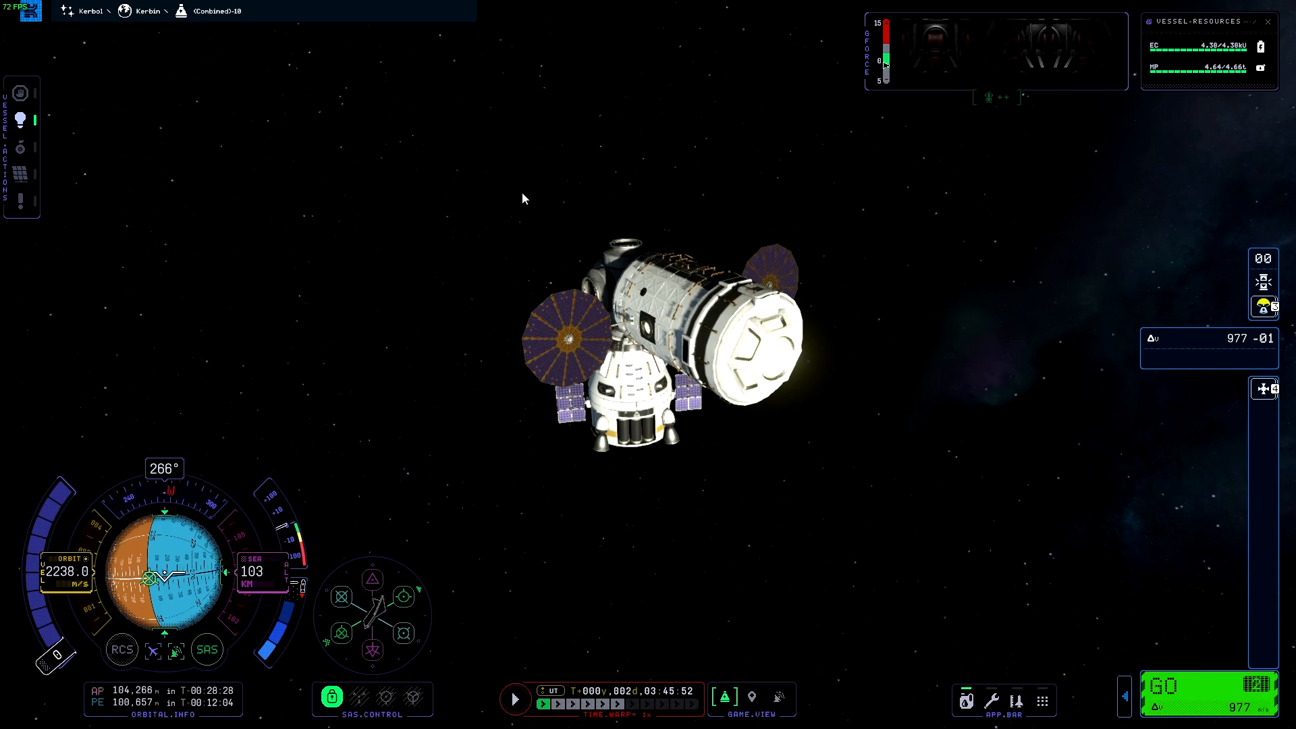
{"action": "left_click", "coordinate": [515, 698]}
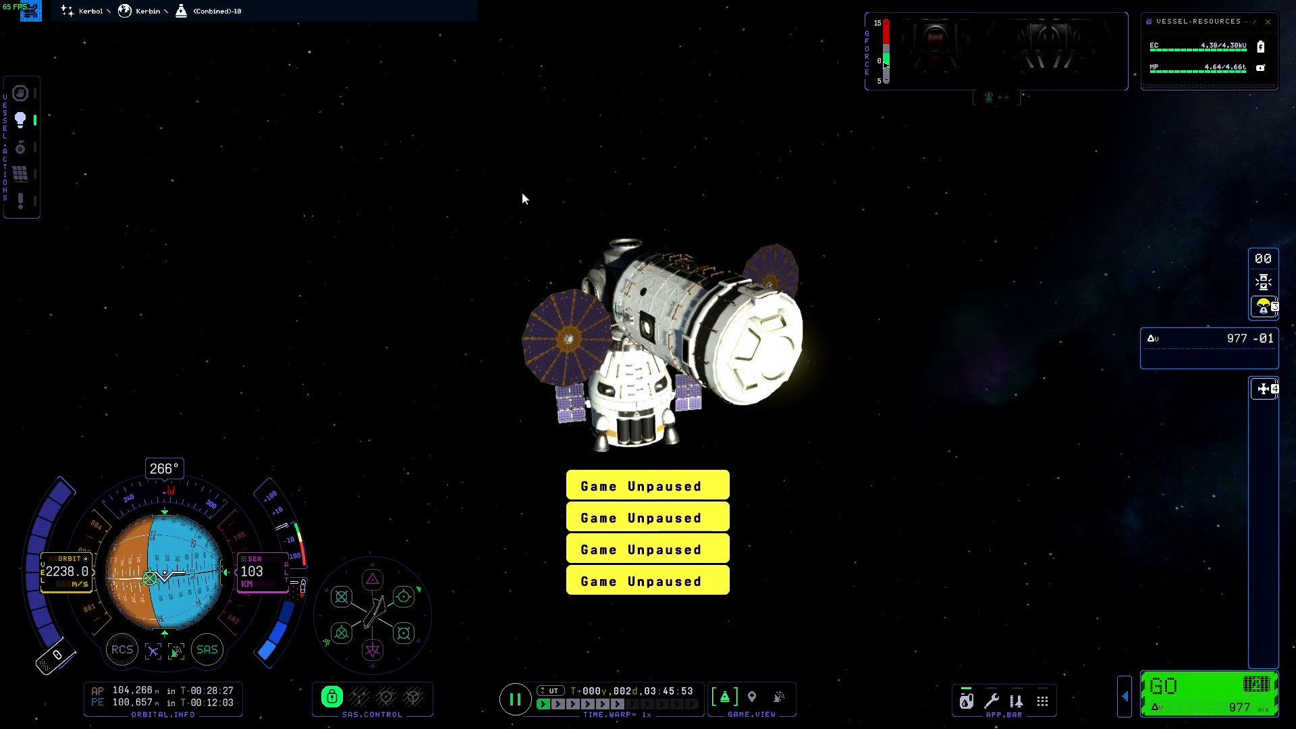